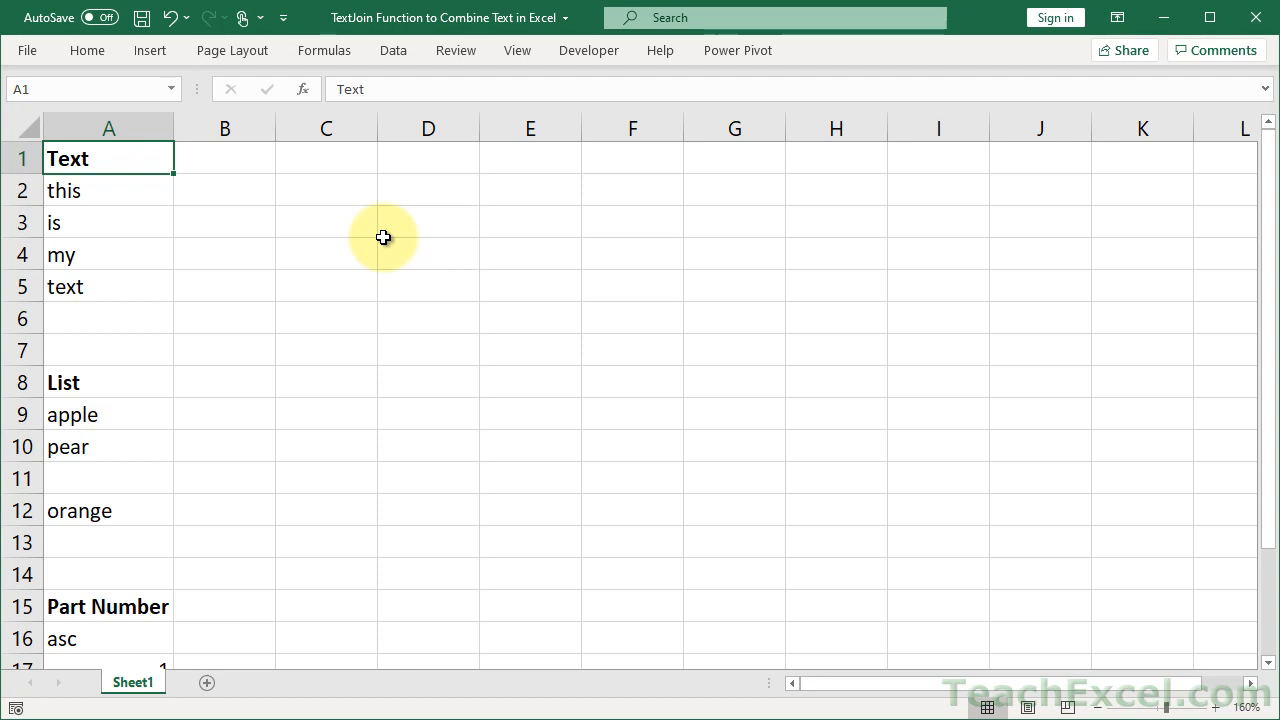
mouse_move(191, 220)
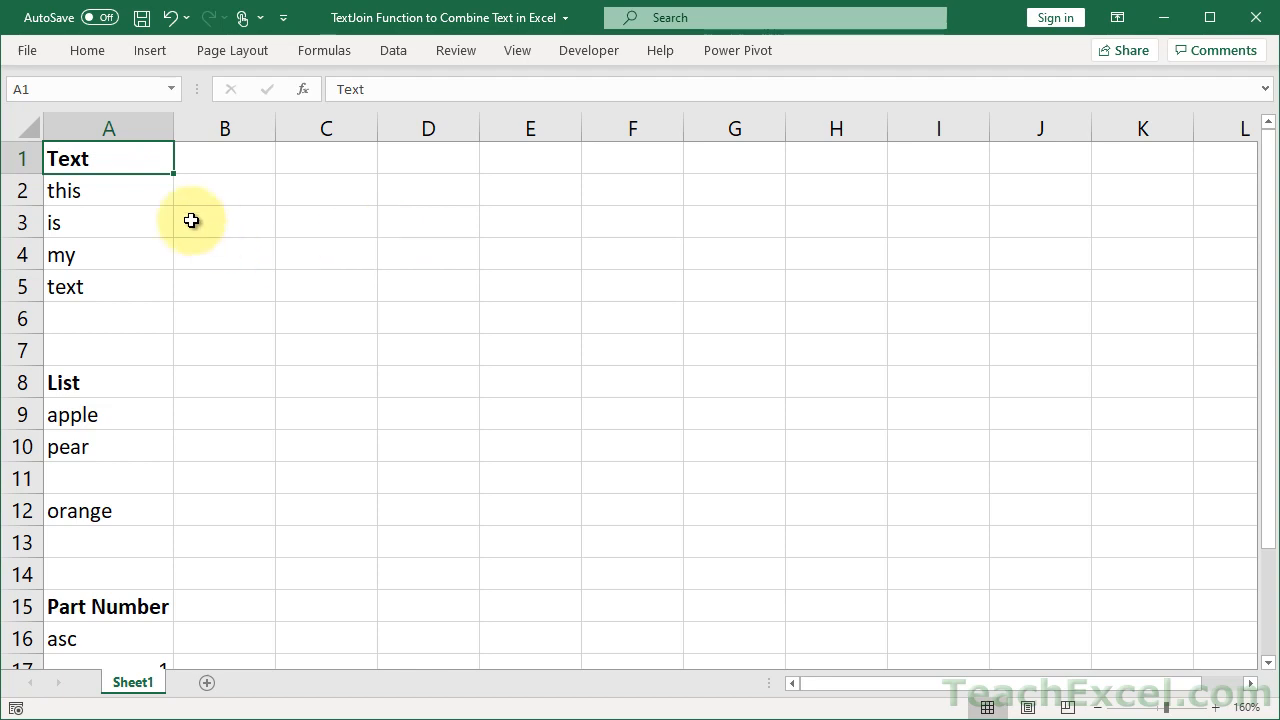
mouse_move(170, 330)
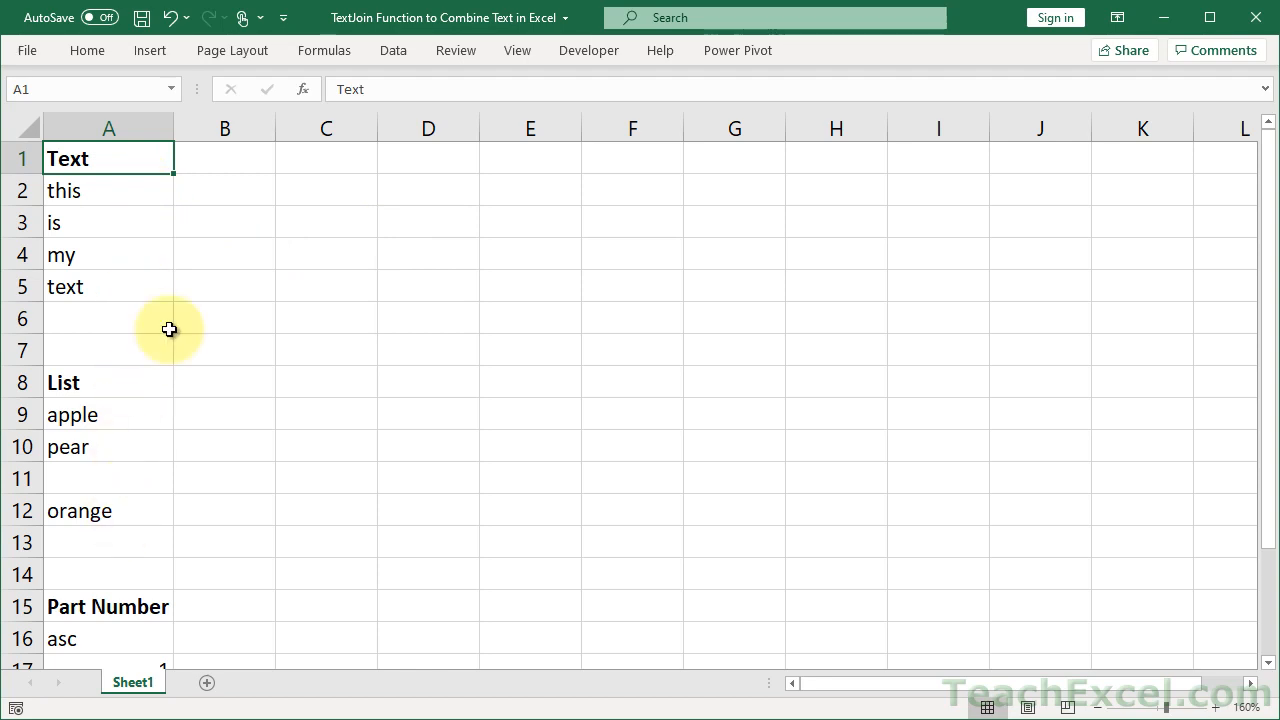
mouse_move(180, 295)
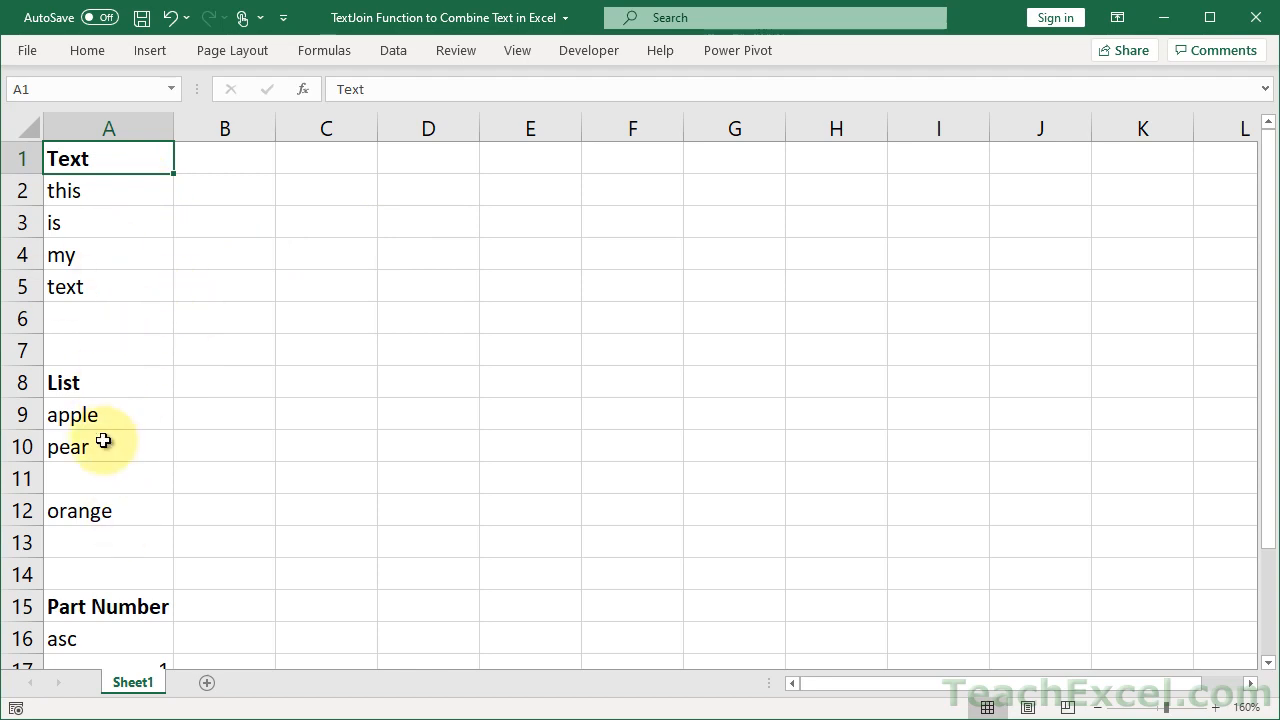
- In B2, enter TEXTJOIN with a space delimiter, ignore-empty TRUE, over words A2:A5
scroll(down, 3)
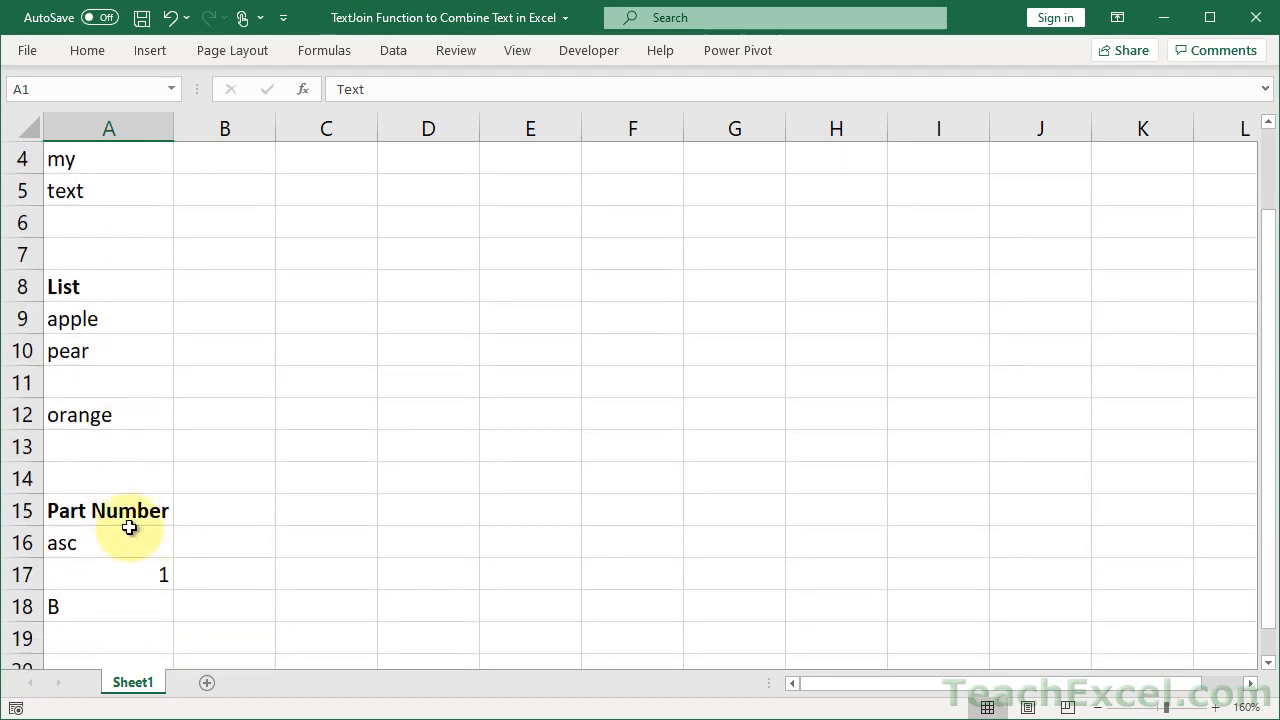
scroll(up, 3)
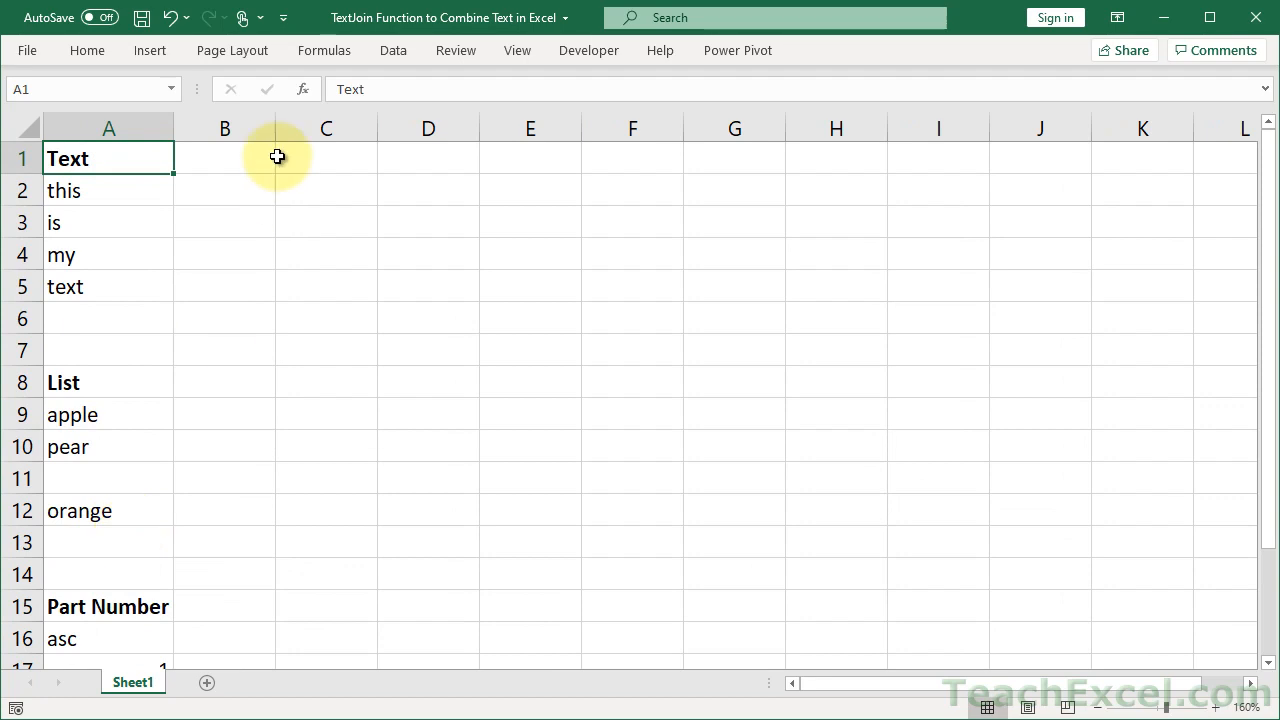
click(224, 190)
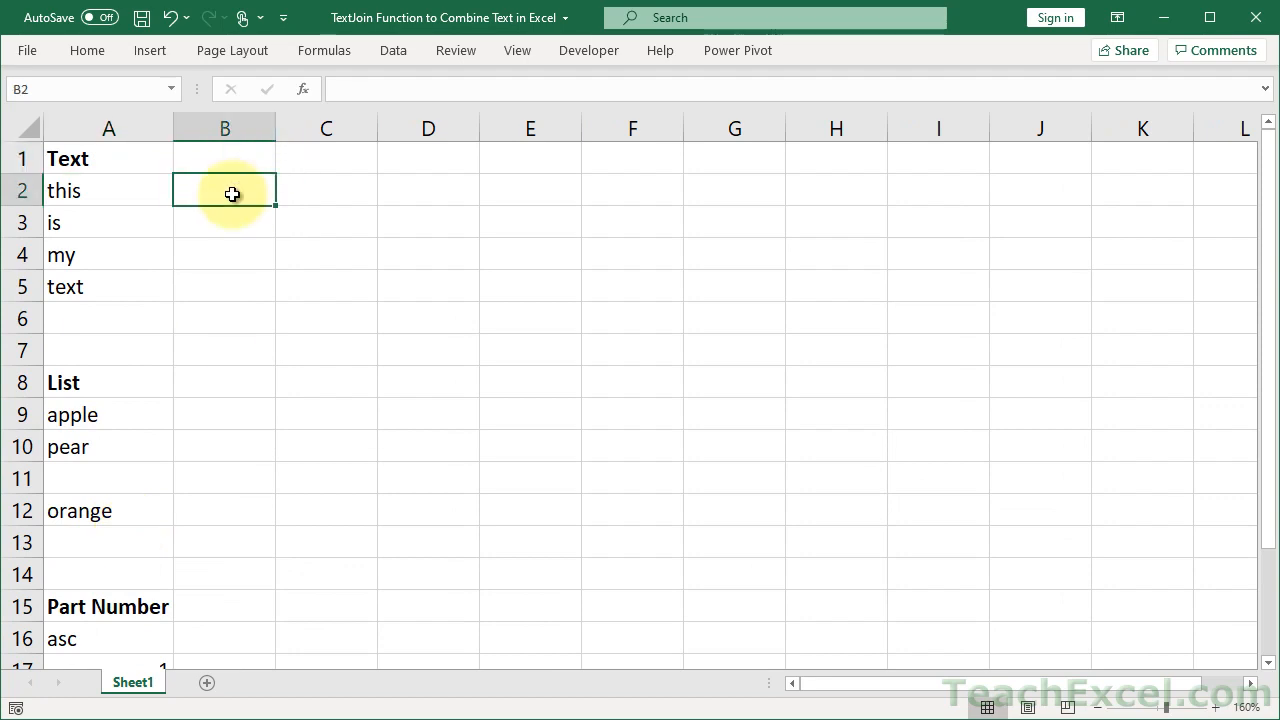
text(=)
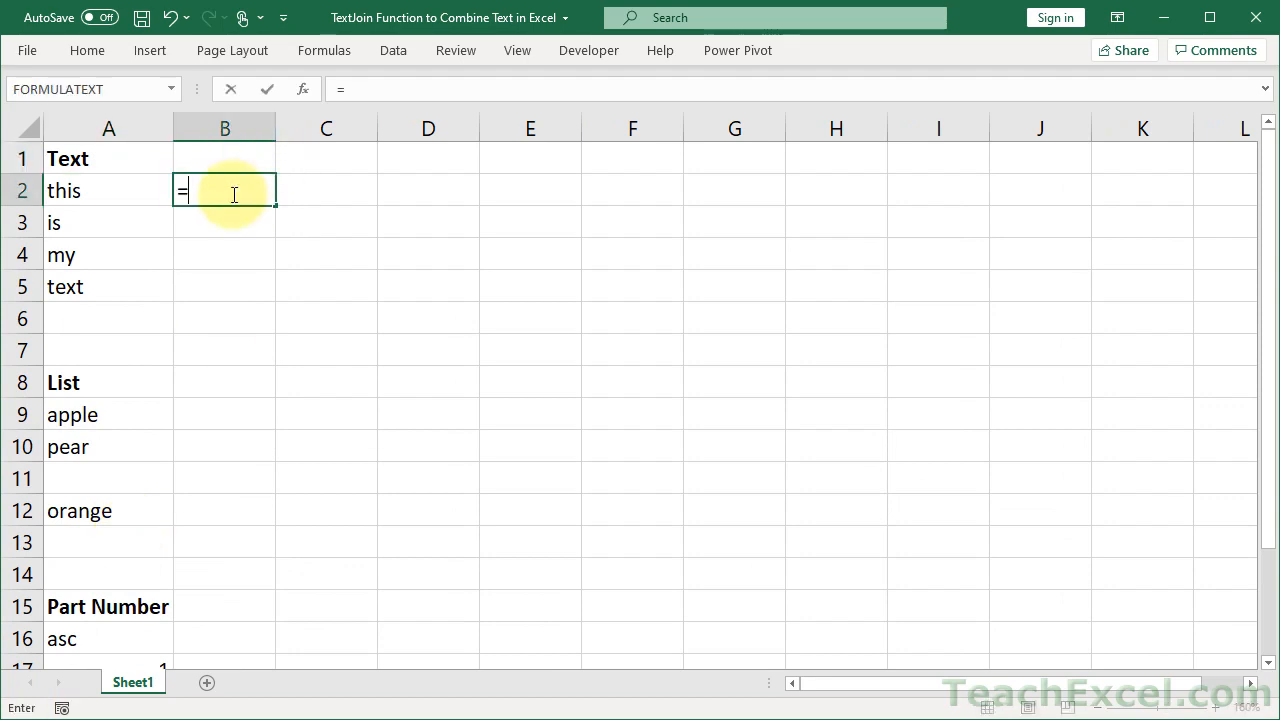
text(text)
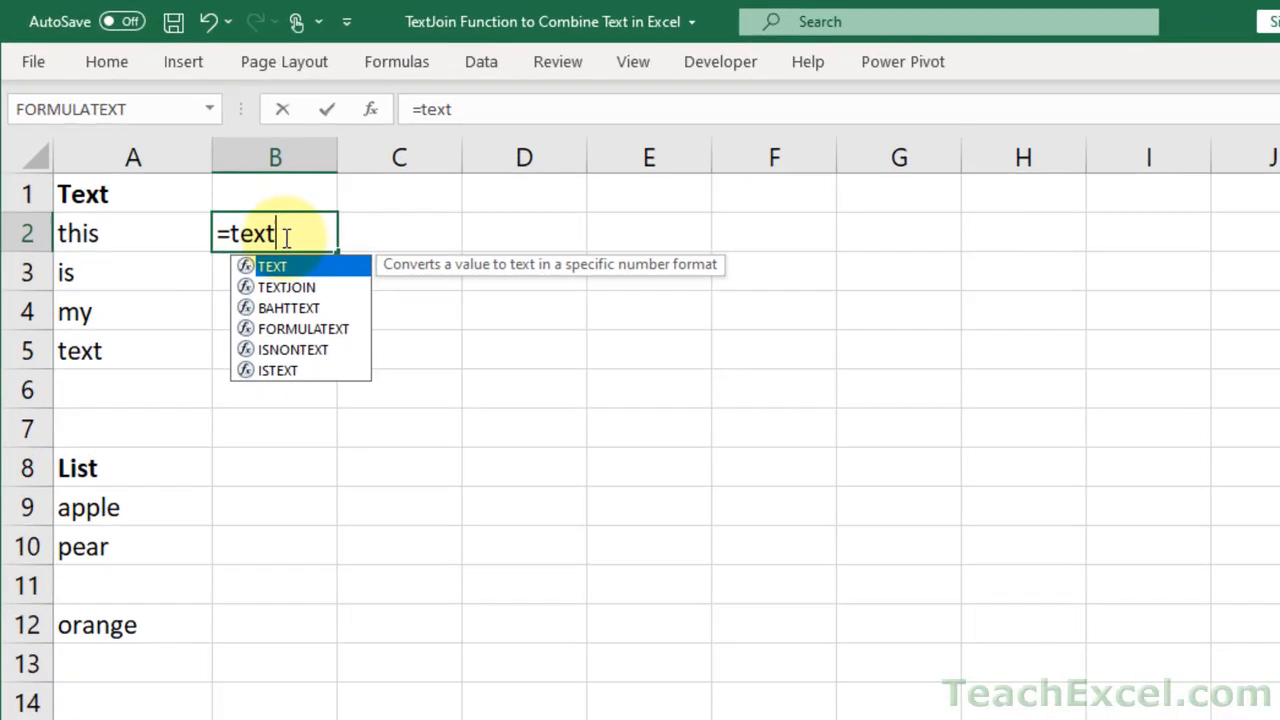
text(j)
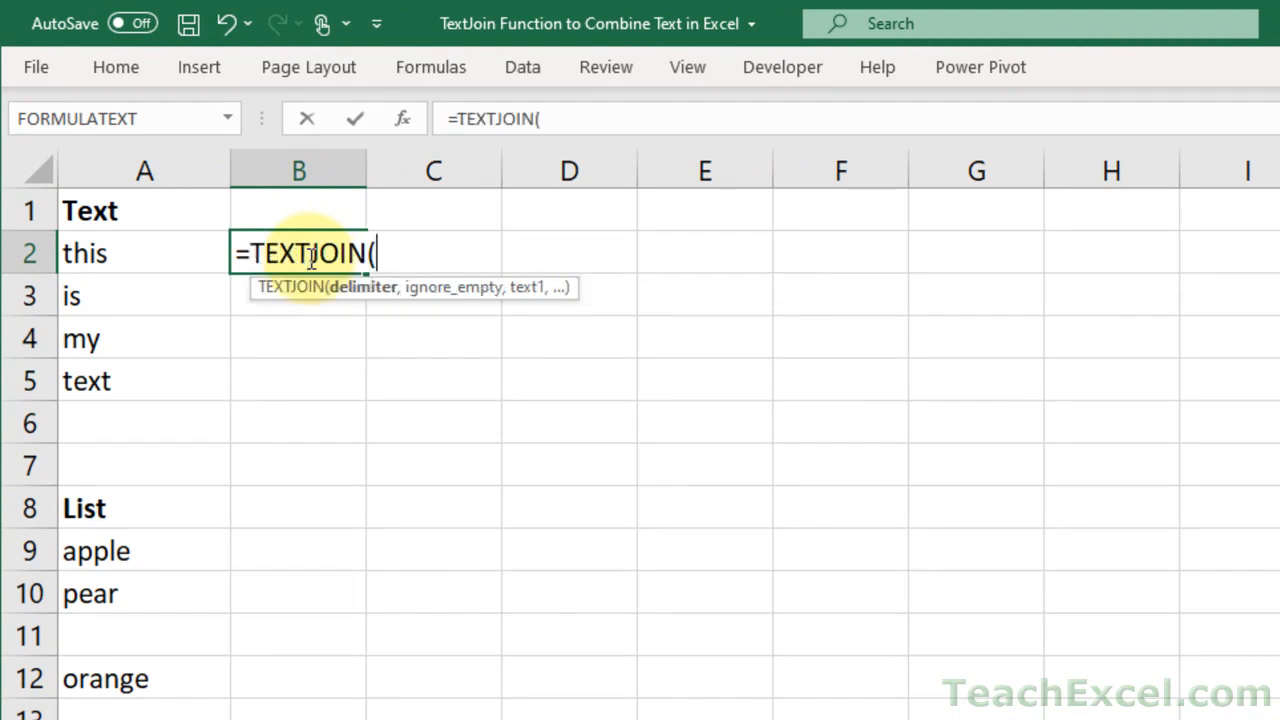
mouse_move(434, 345)
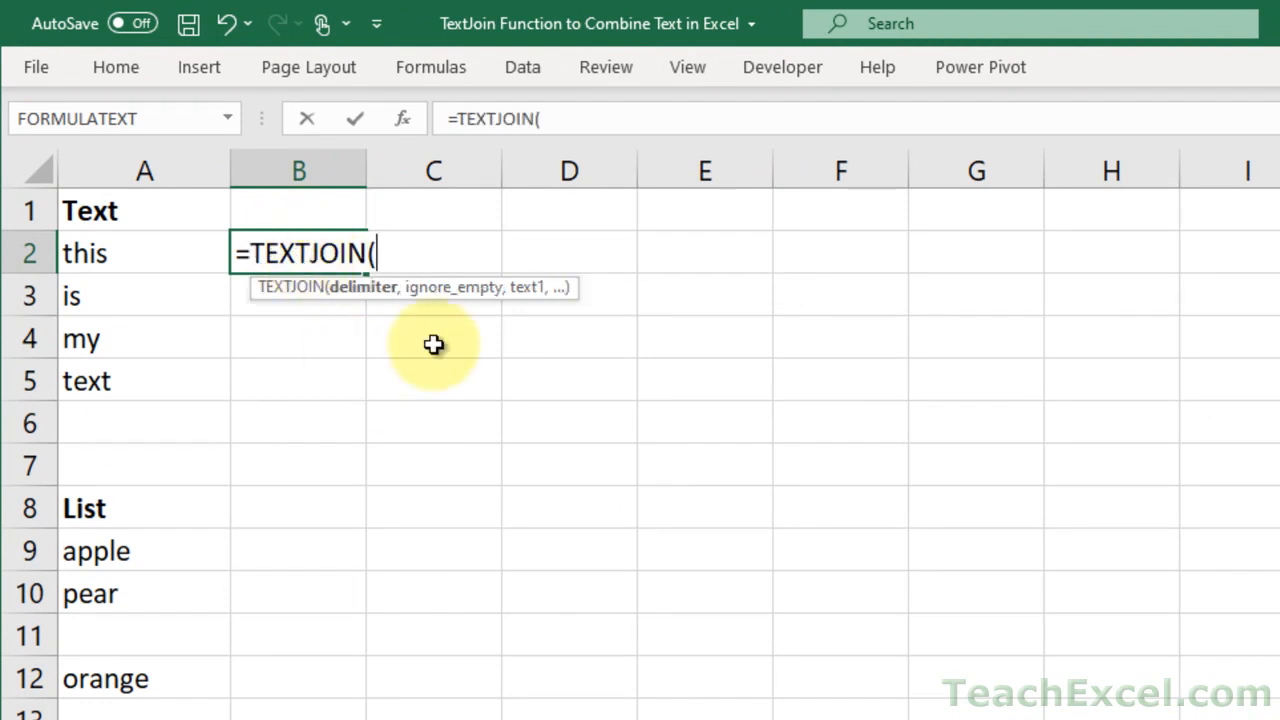
mouse_move(180, 362)
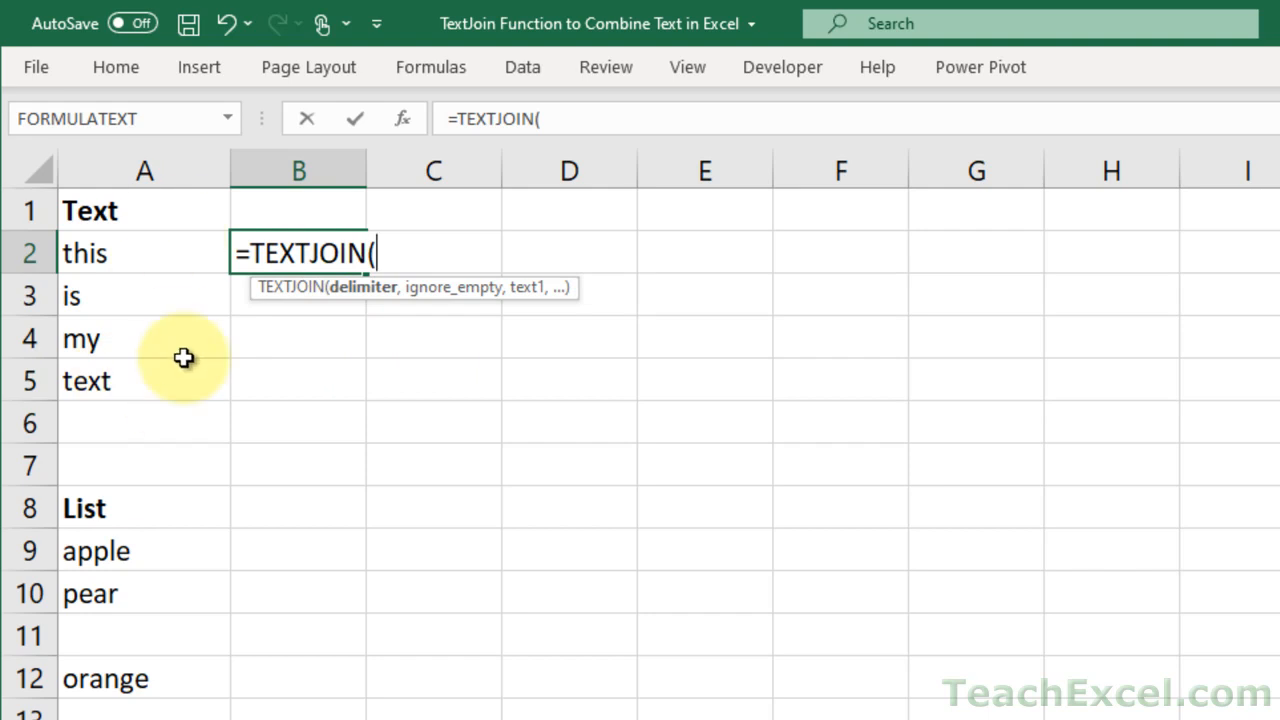
mouse_move(264, 417)
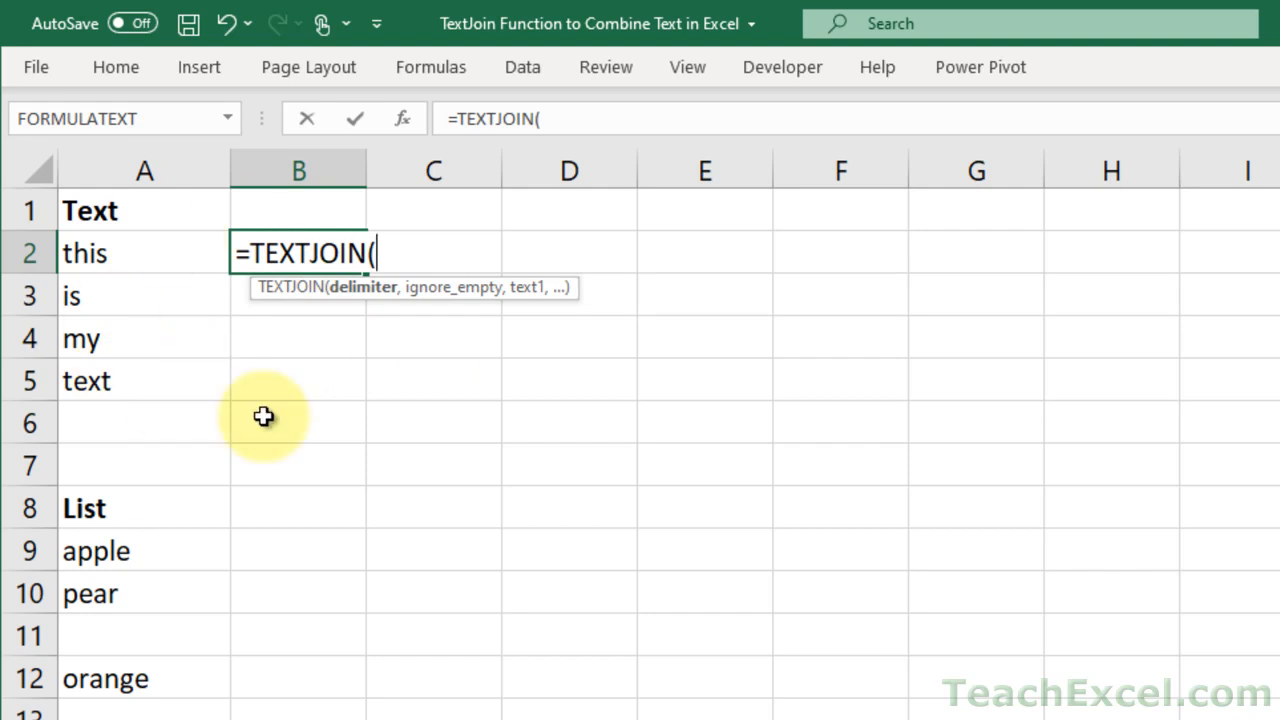
text(" ")
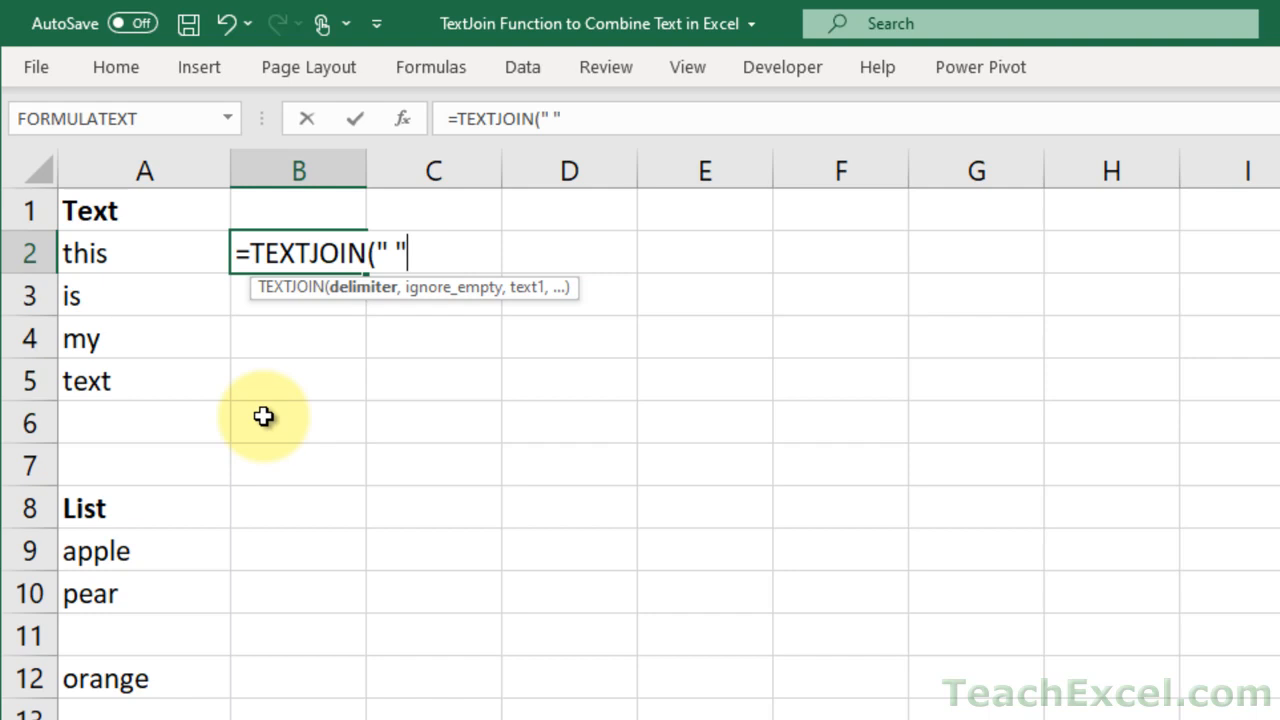
text(,true,)
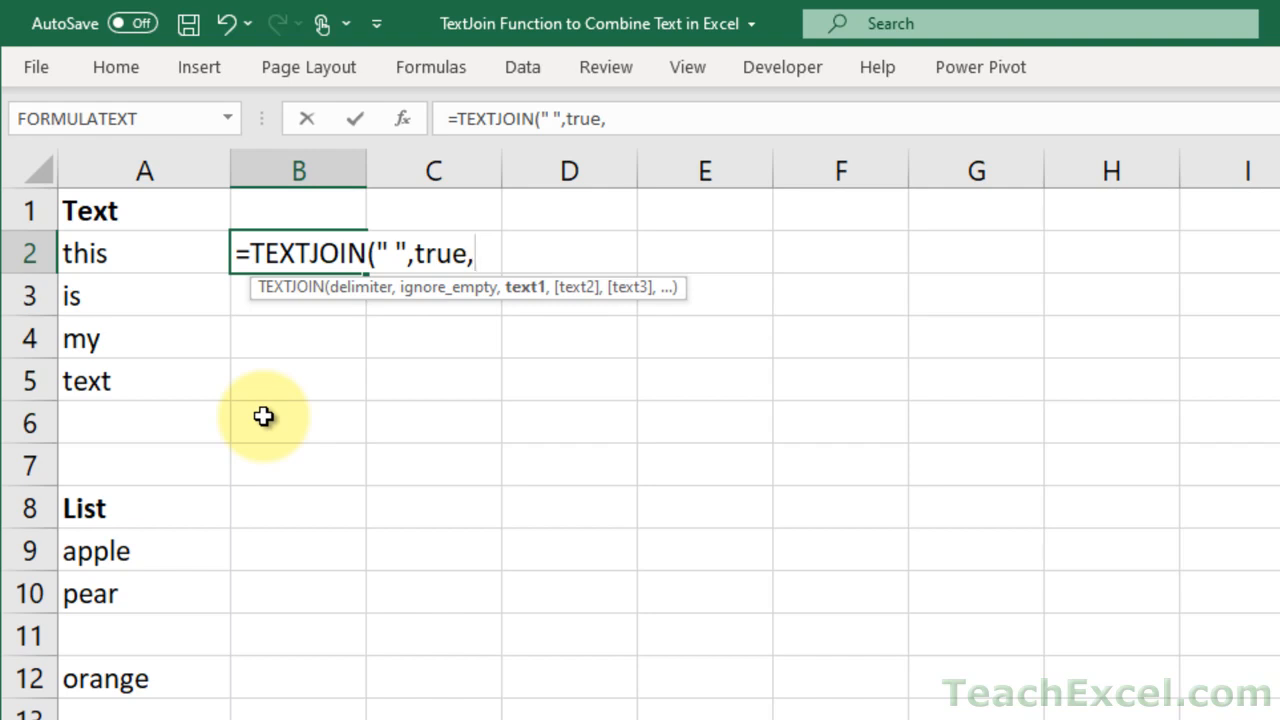
mouse_move(525, 295)
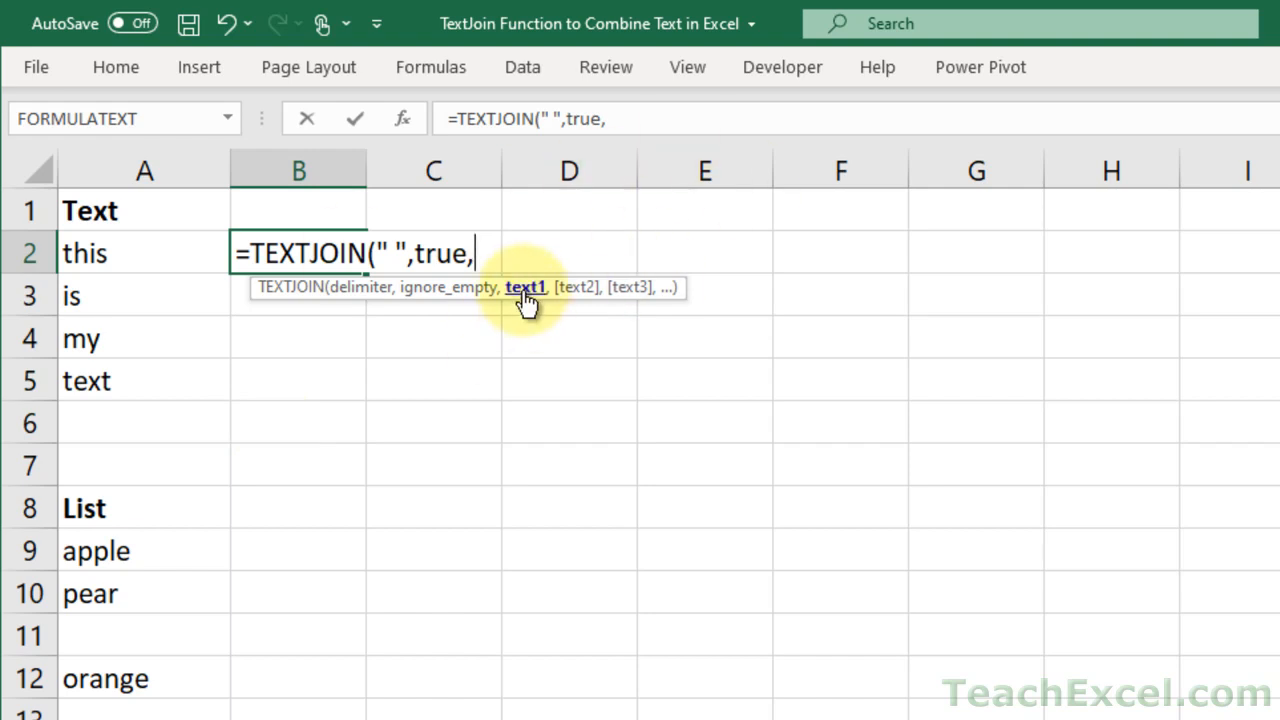
mouse_move(588, 288)
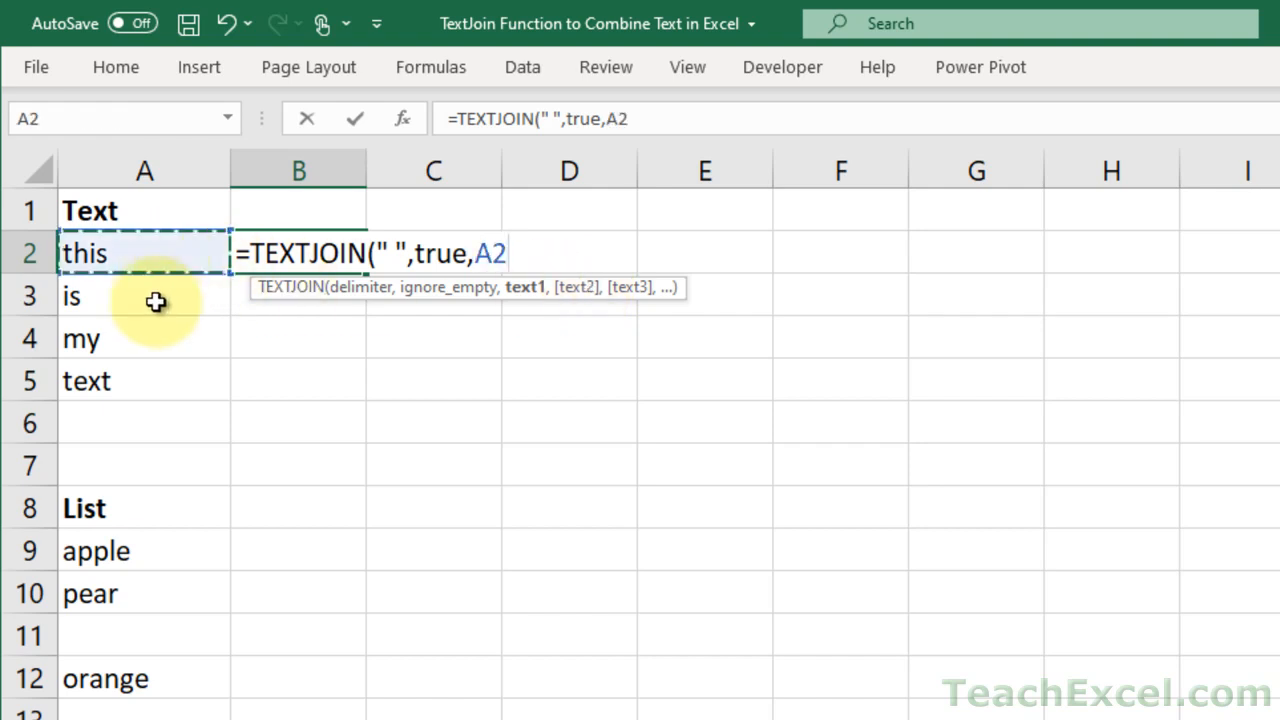
drag(145, 253, 145, 381)
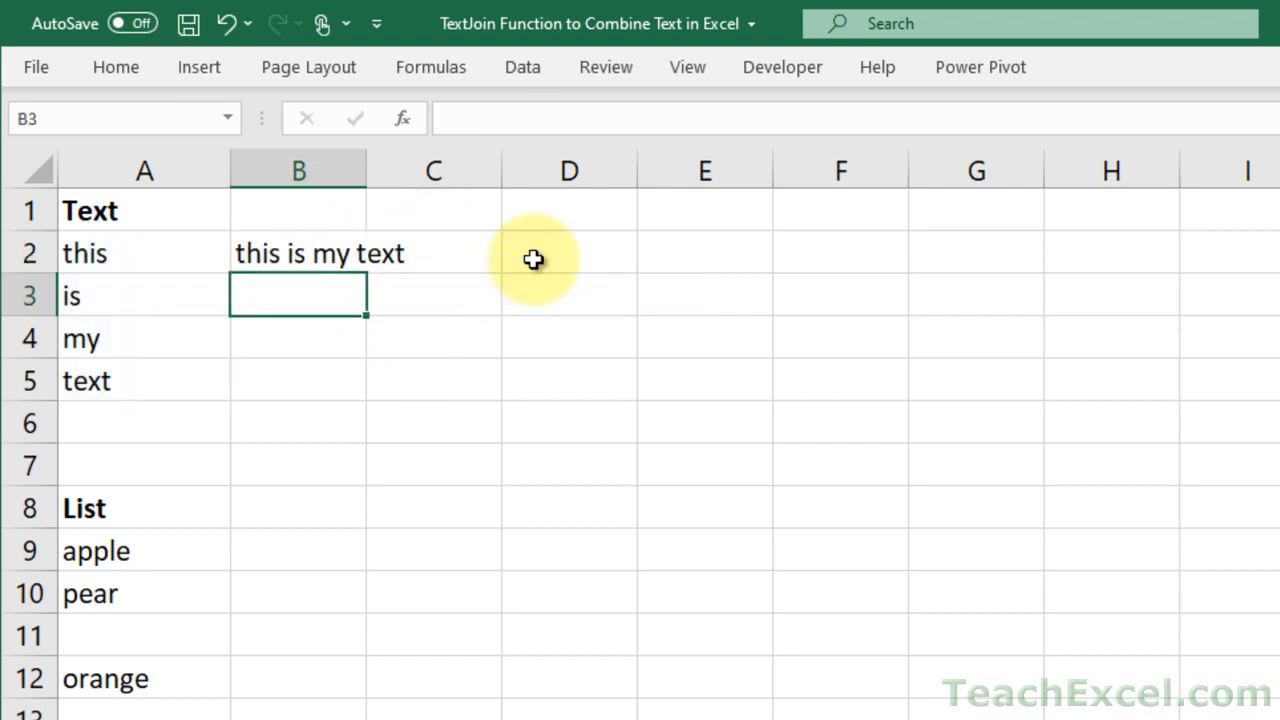
mouse_move(579, 503)
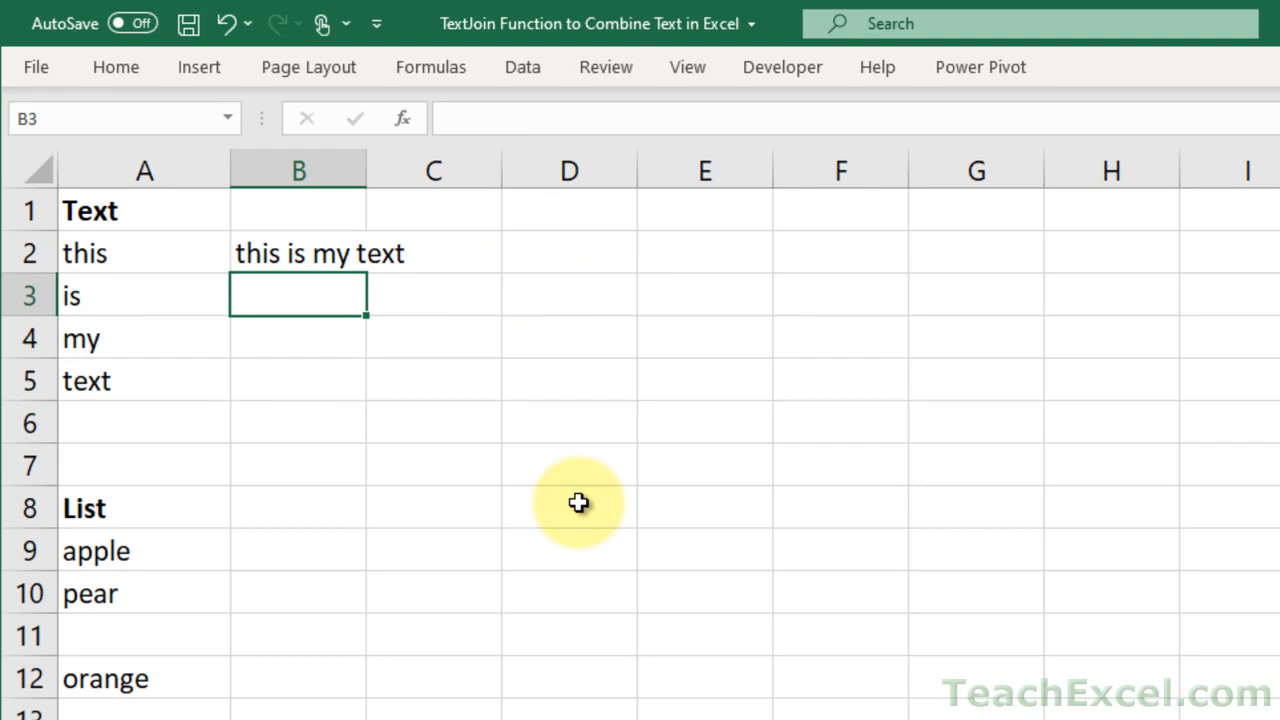
mouse_move(323, 403)
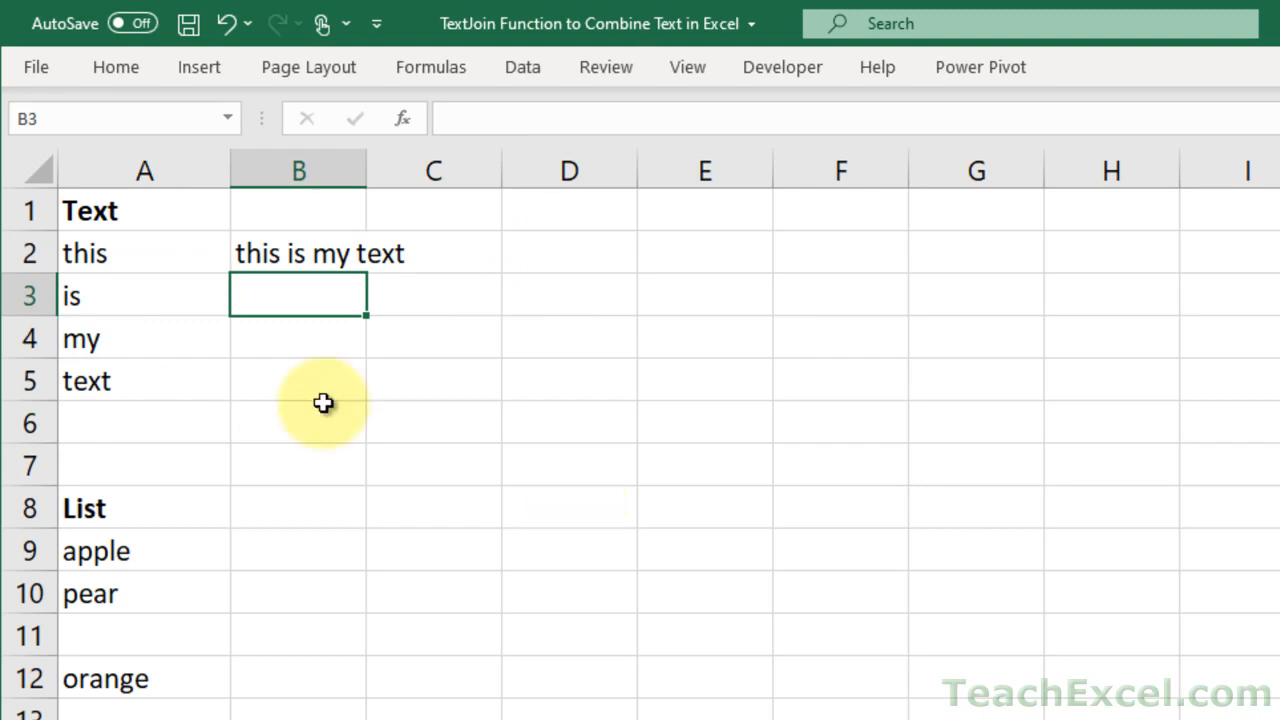
mouse_move(327, 377)
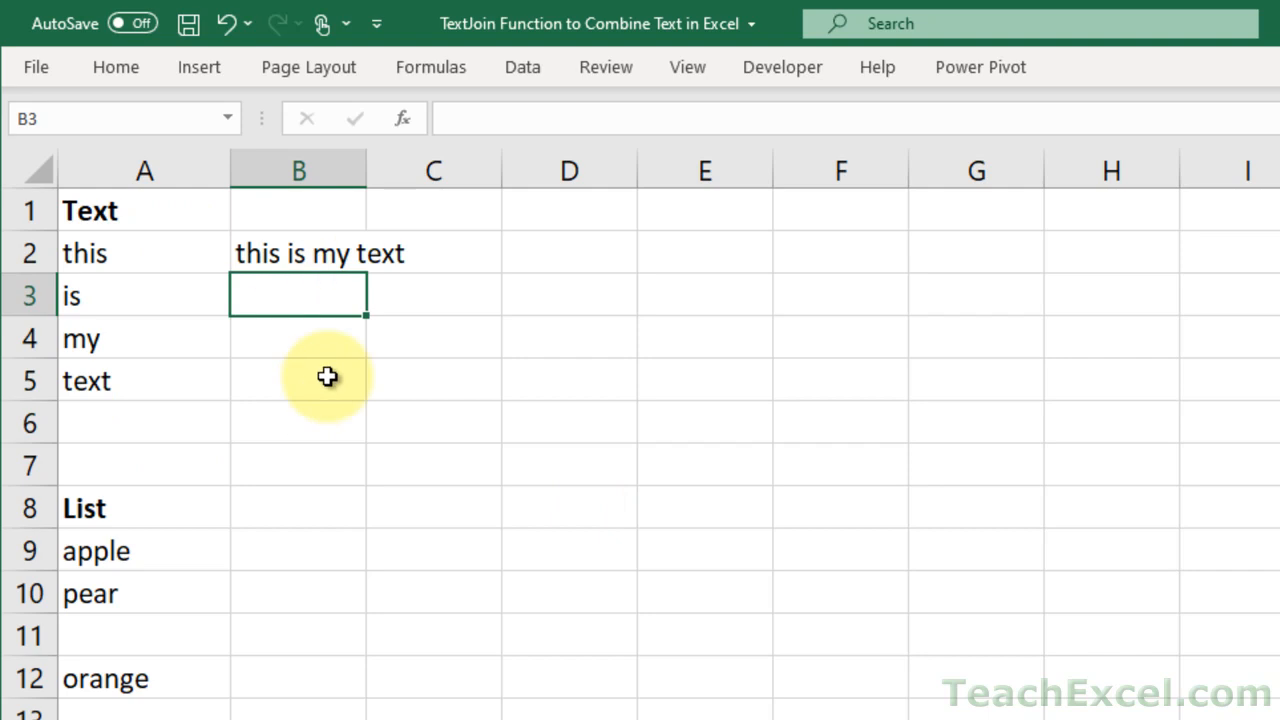
click(297, 253)
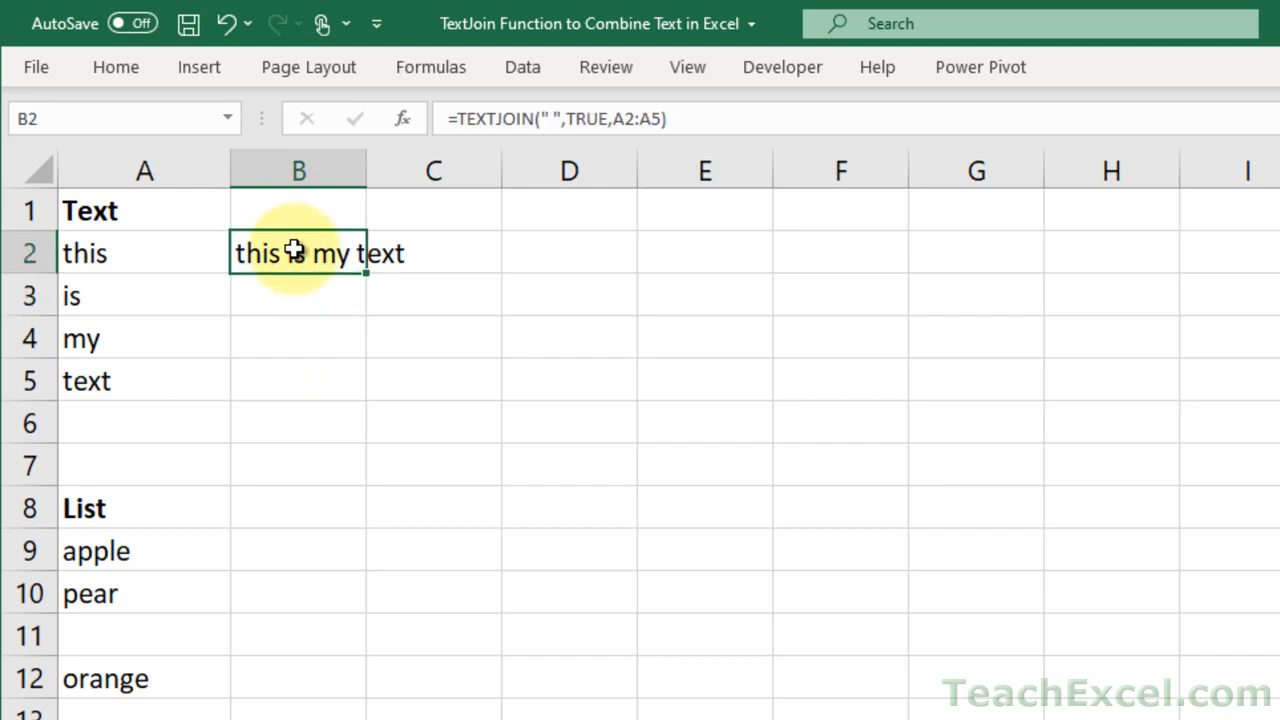
double_click(297, 253)
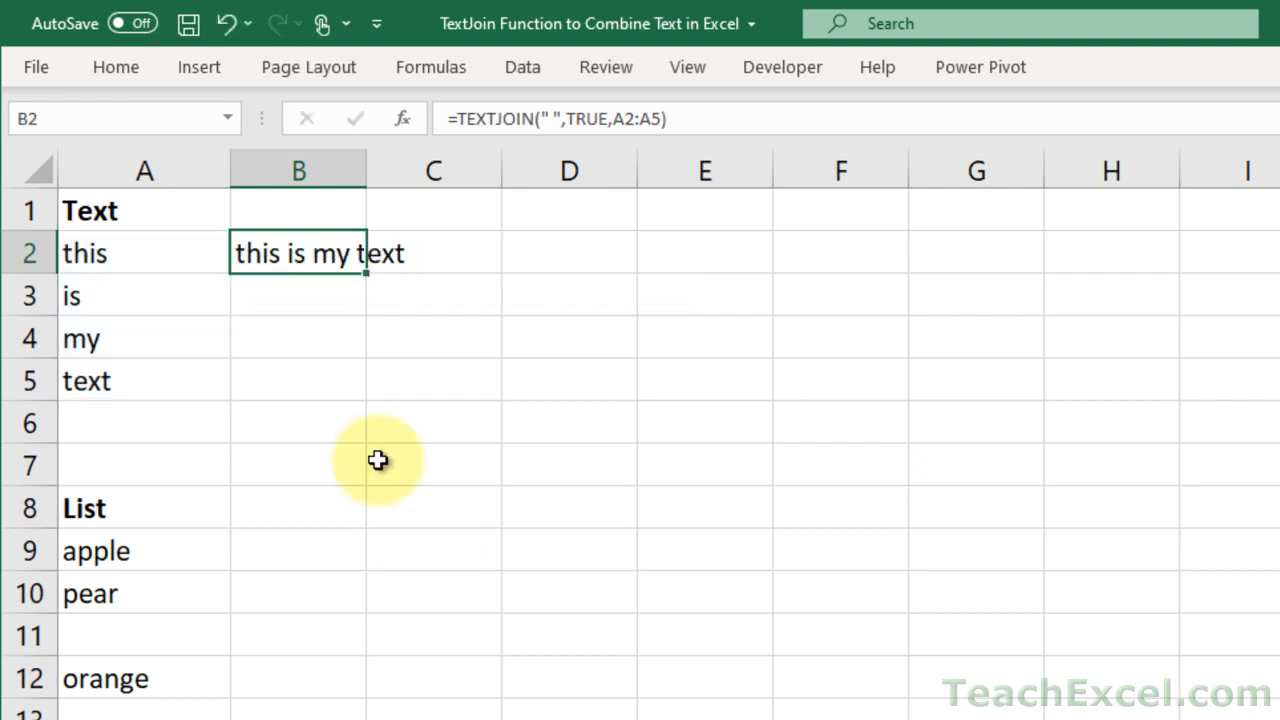
double_click(297, 253)
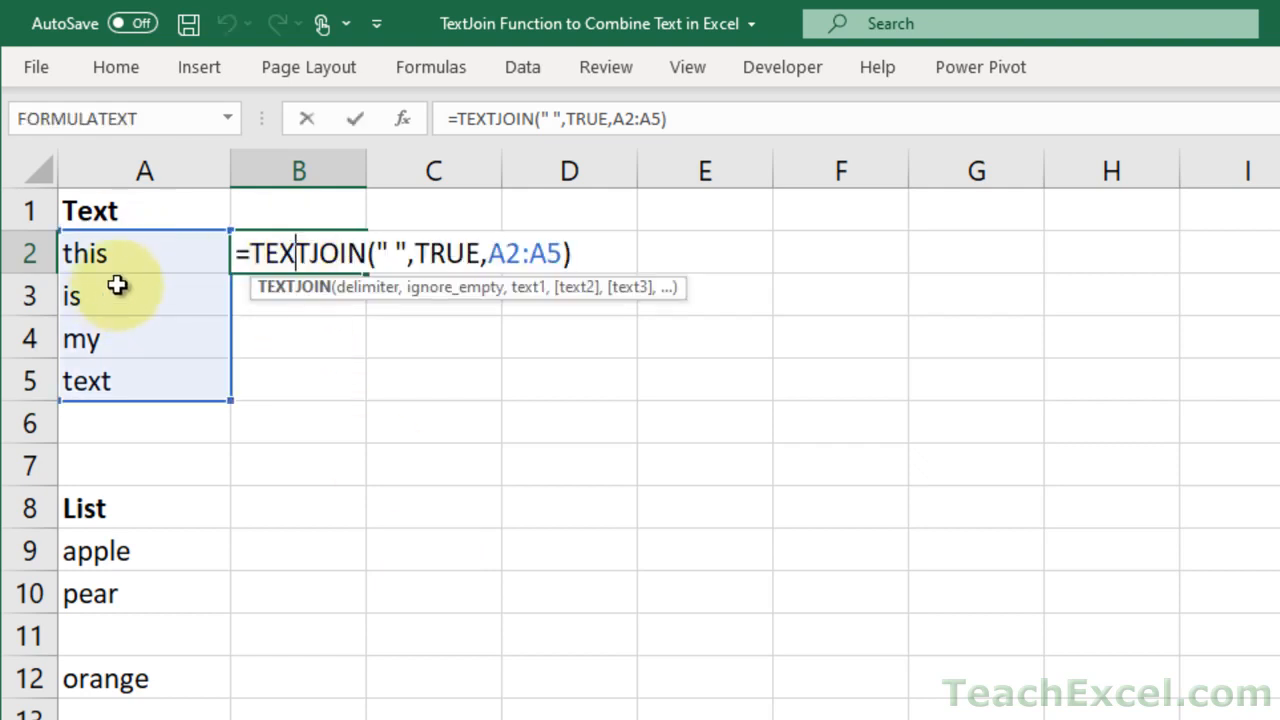
mouse_move(268, 317)
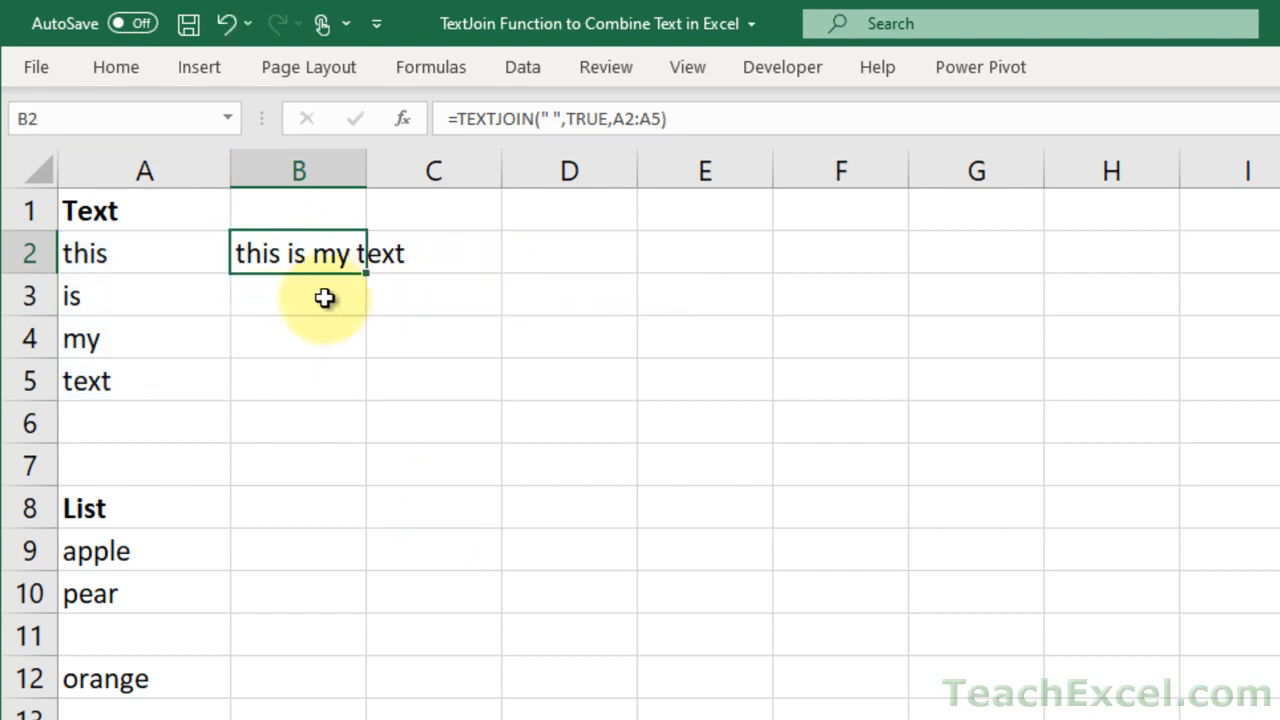
- Build =TEXTJOIN(" ",TRUE,PROPER(A2),A3:A5,".") in B3 to capitalise the first word
text(=text)
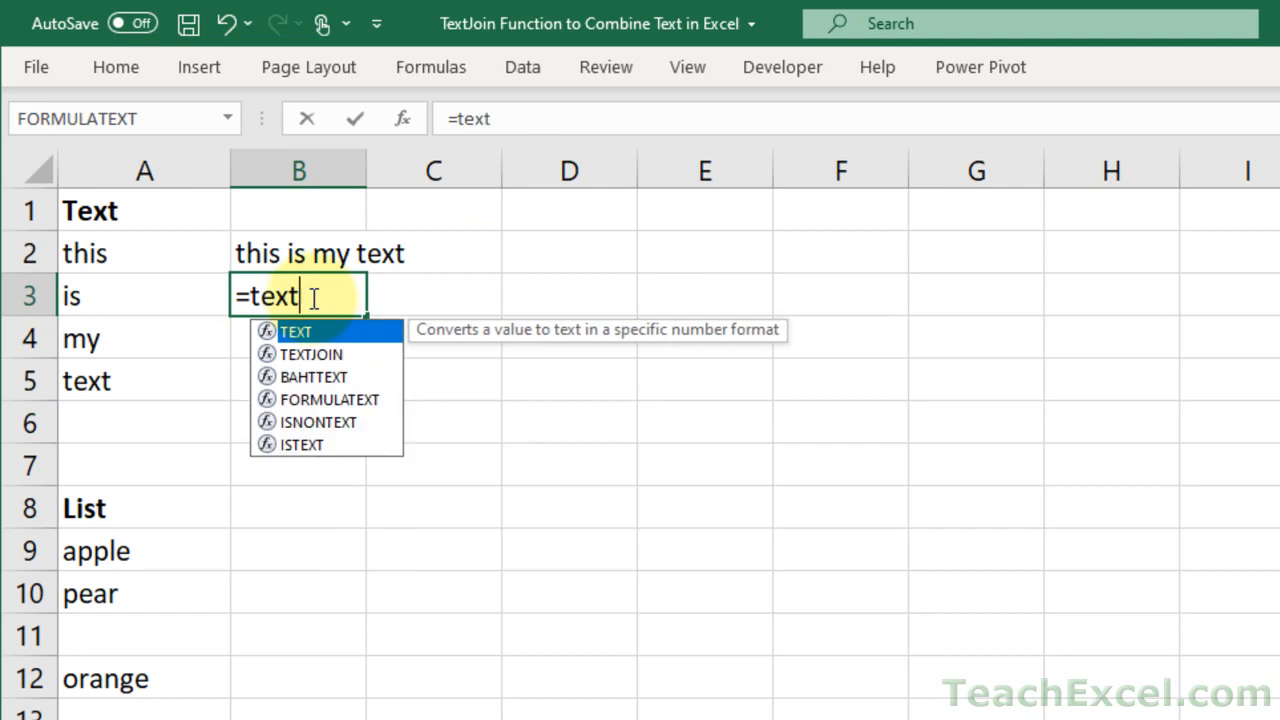
double_click(311, 353)
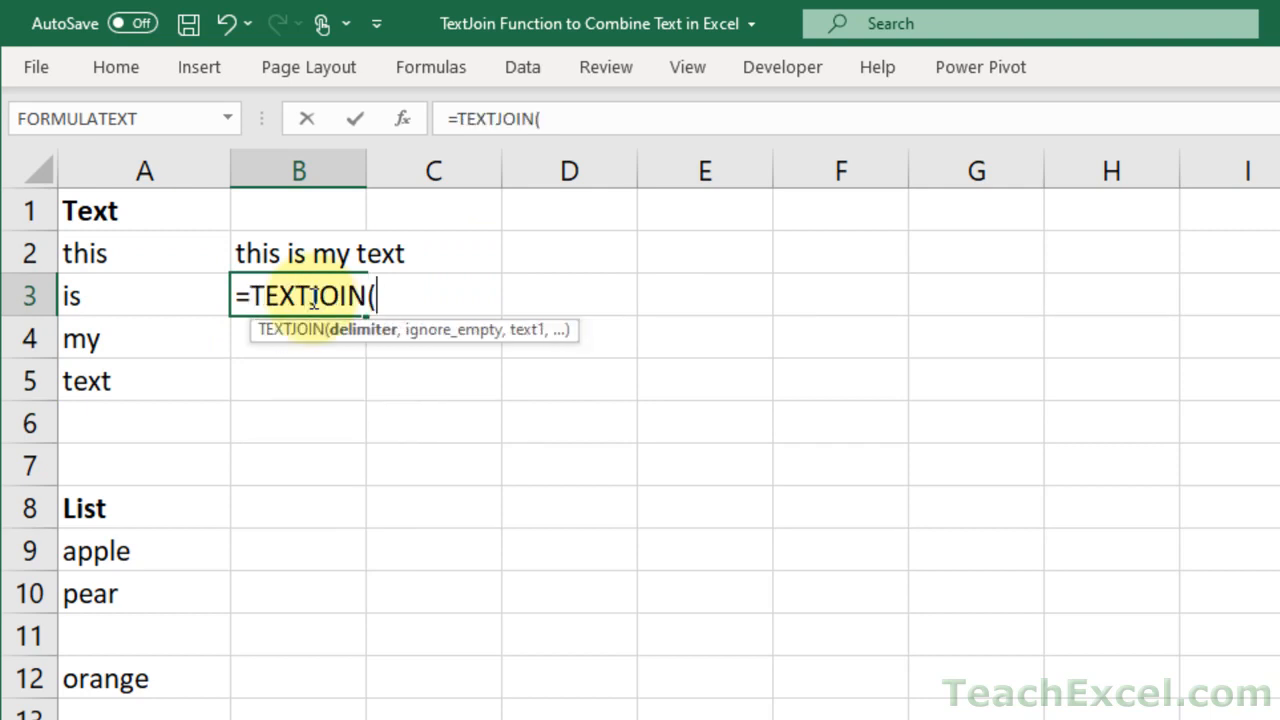
text(" ")
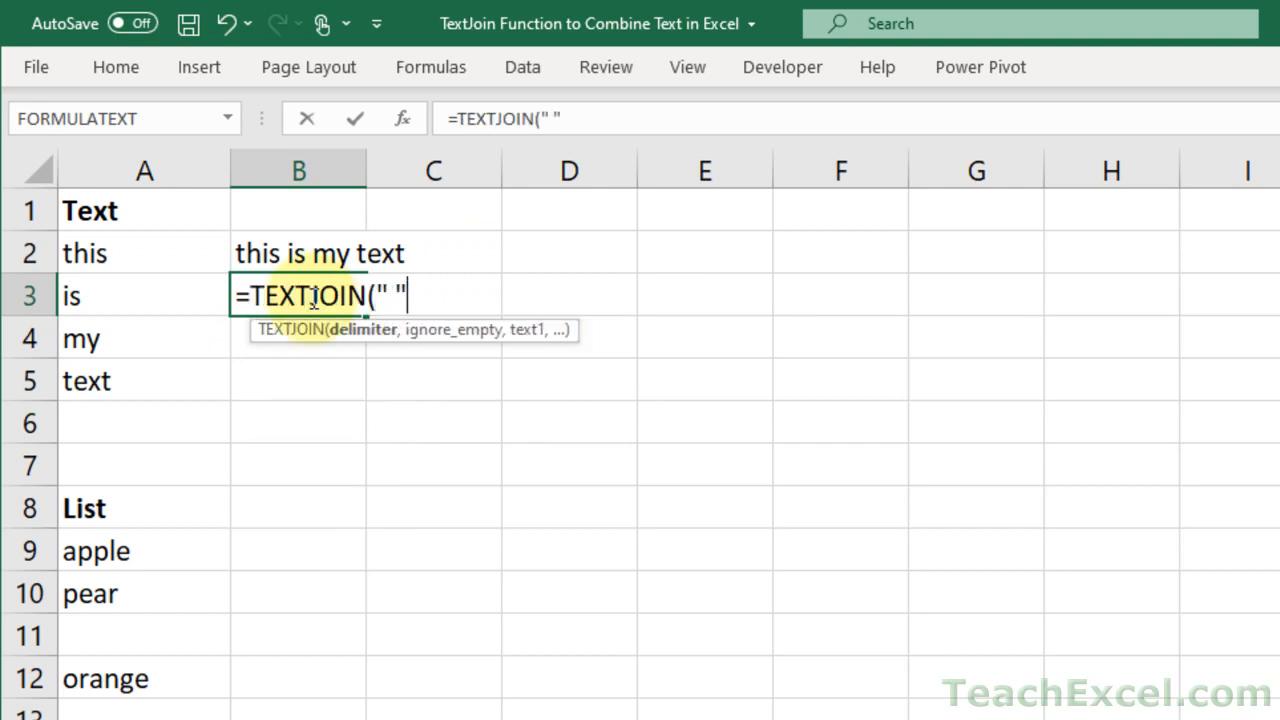
text(,true,)
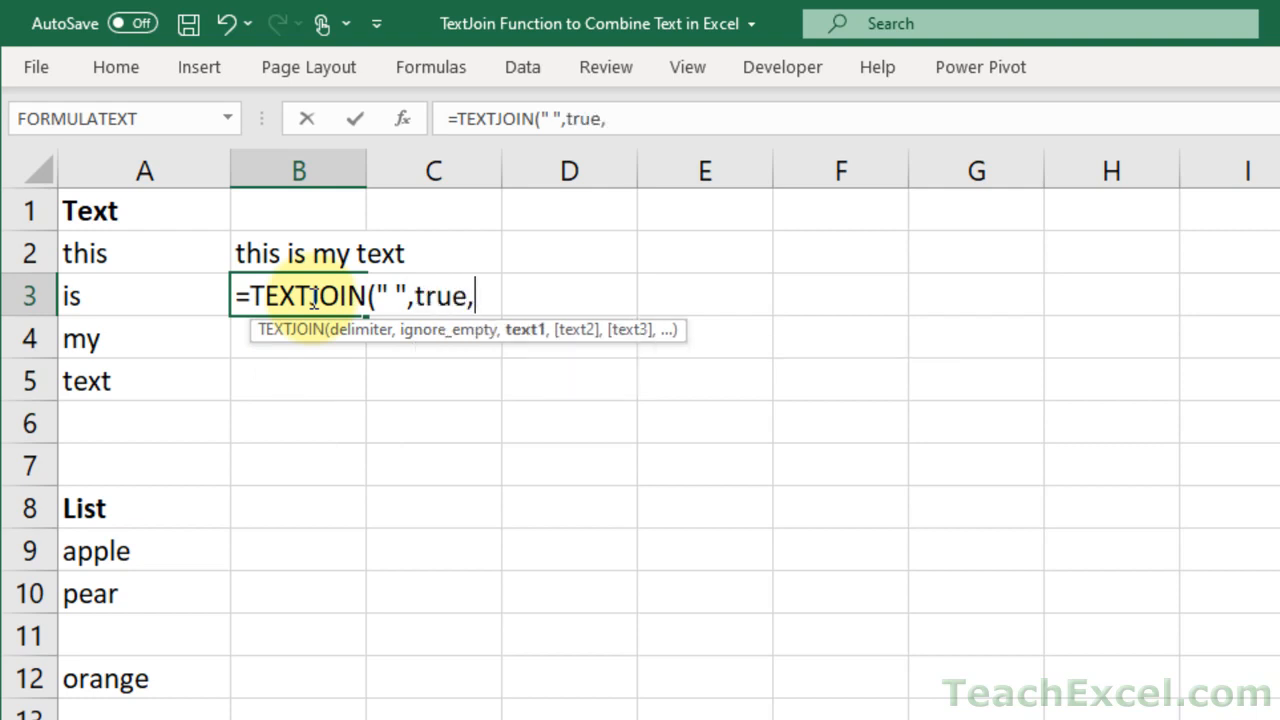
mouse_move(245, 265)
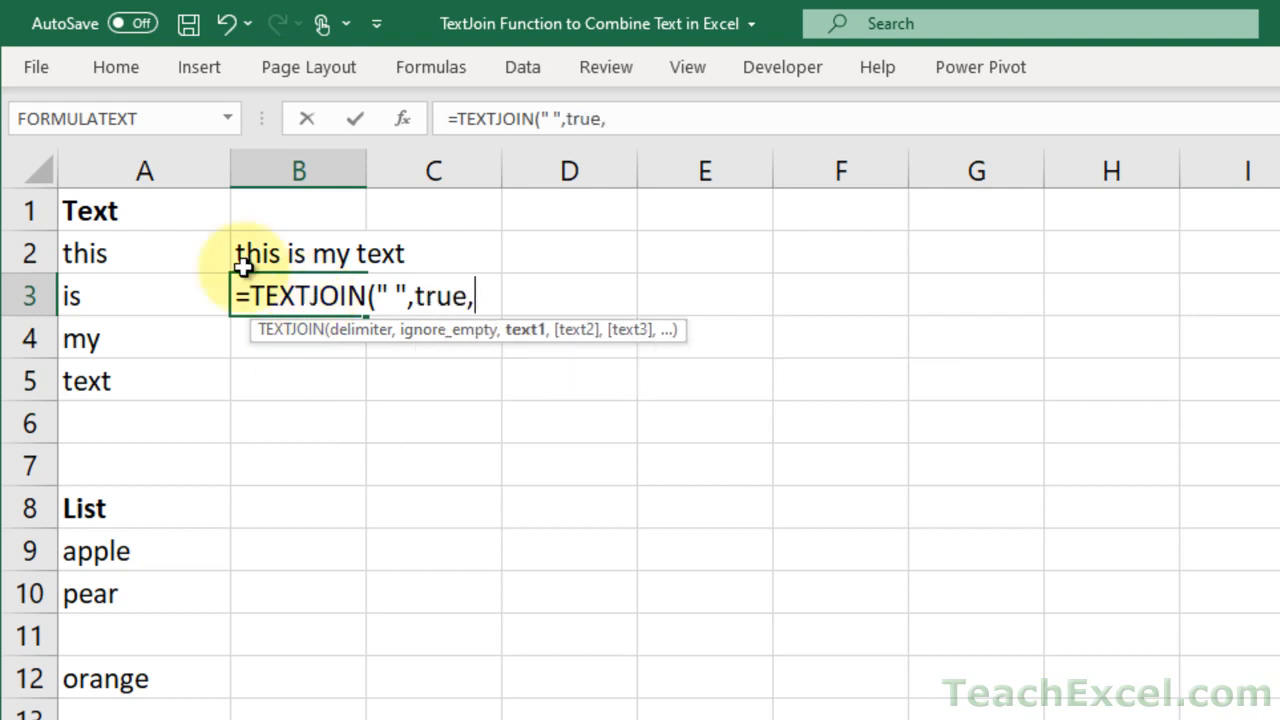
mouse_move(167, 257)
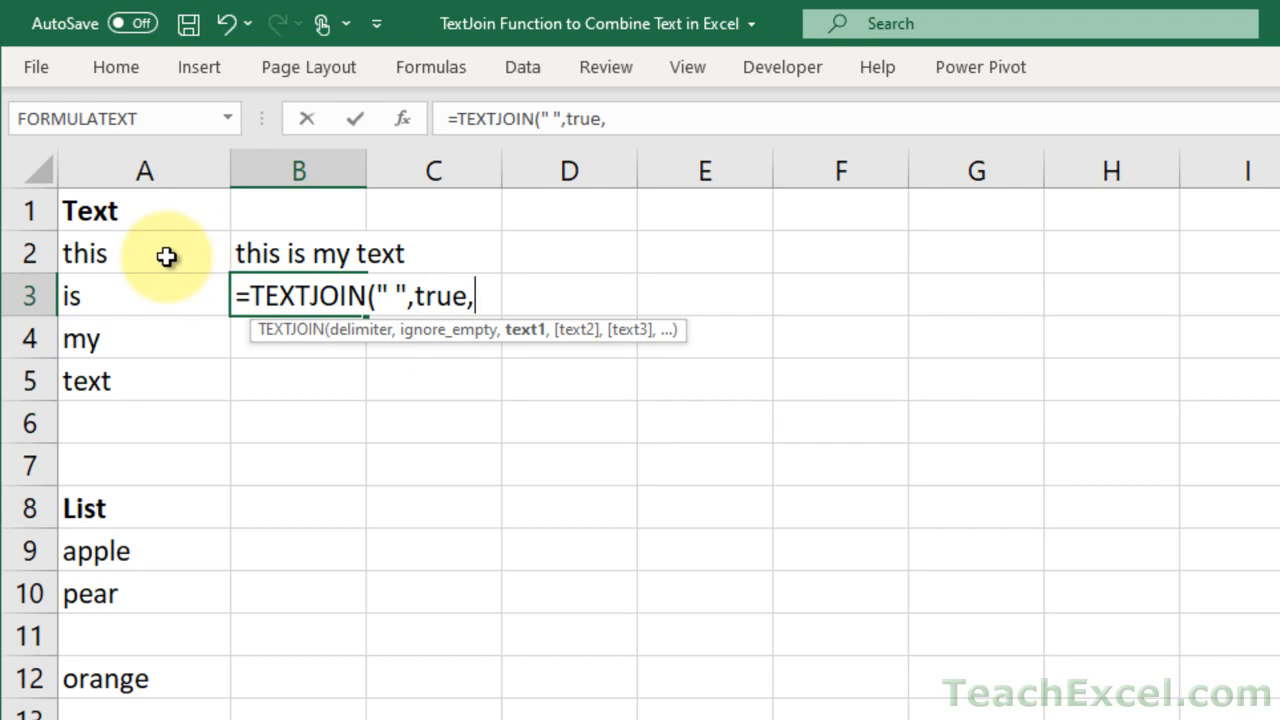
text(PROPER(A2)
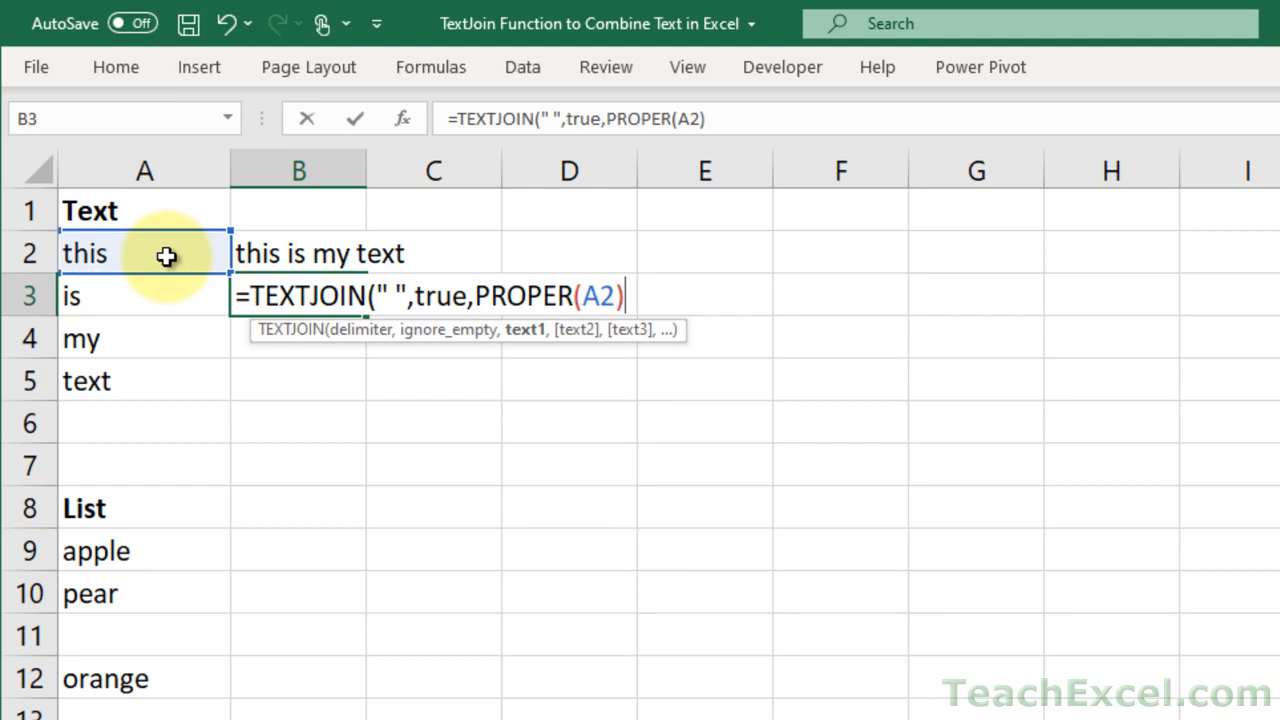
text(,)
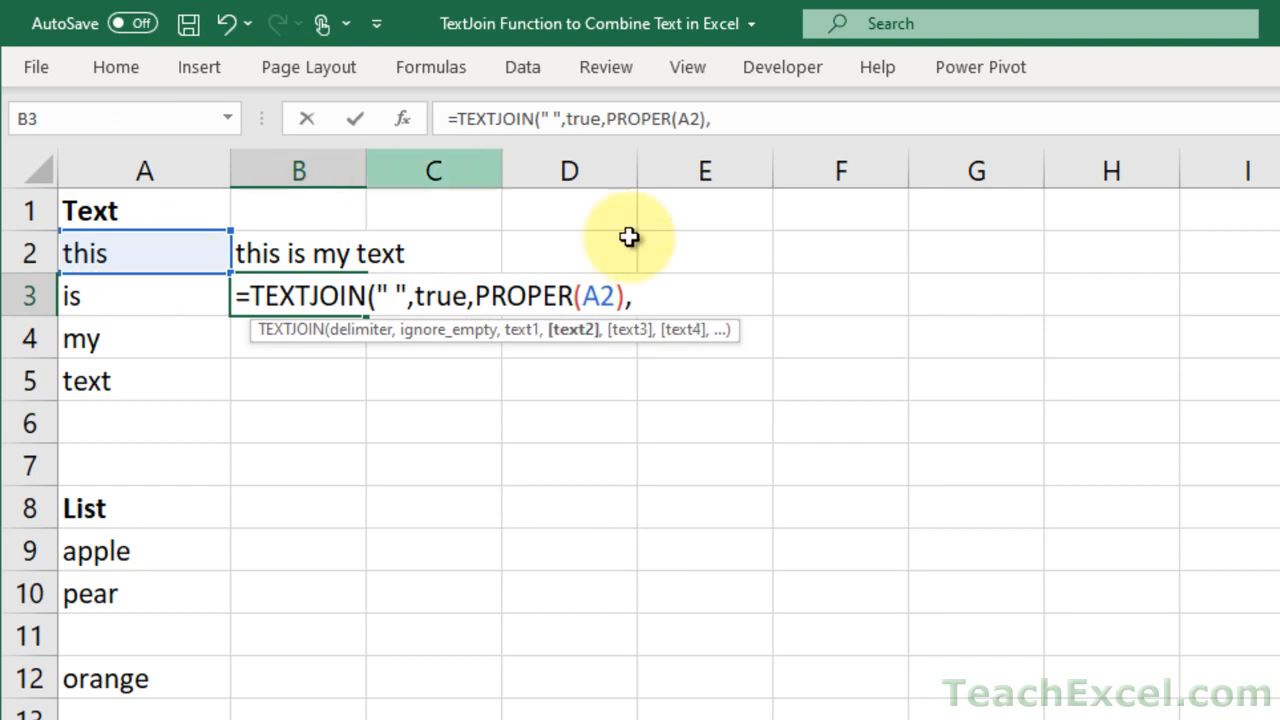
mouse_move(523, 340)
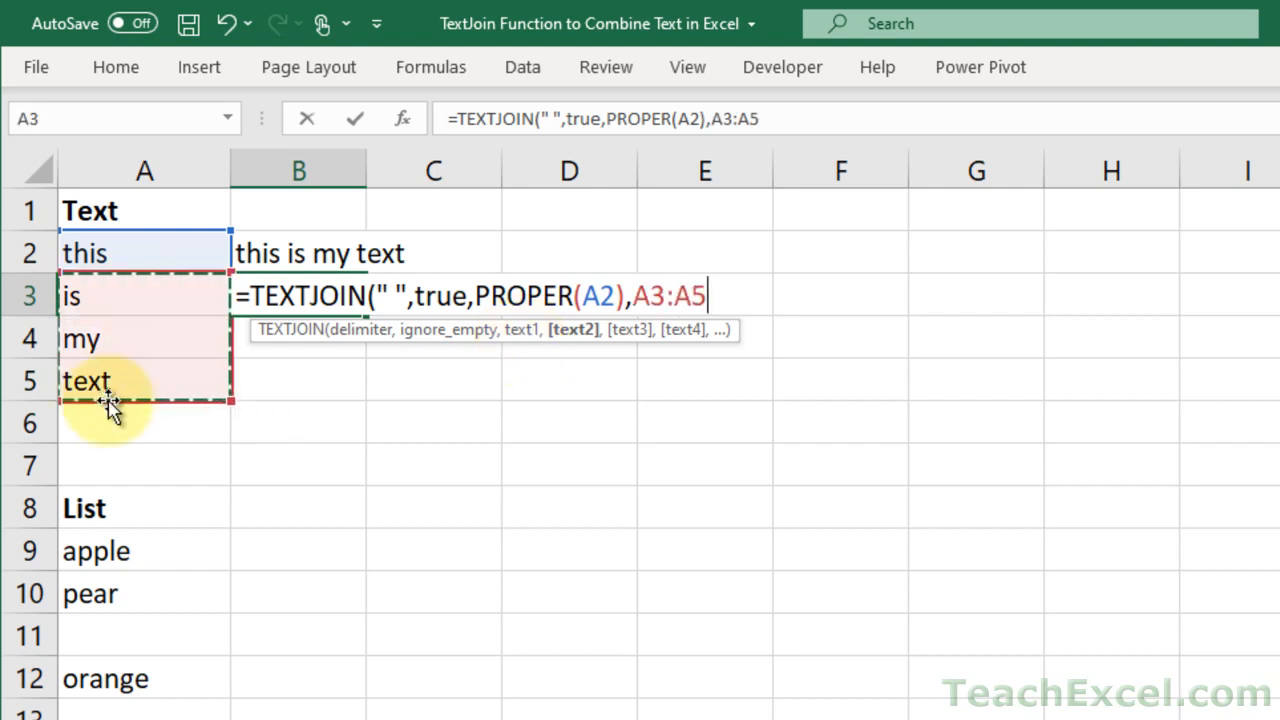
text(,".")
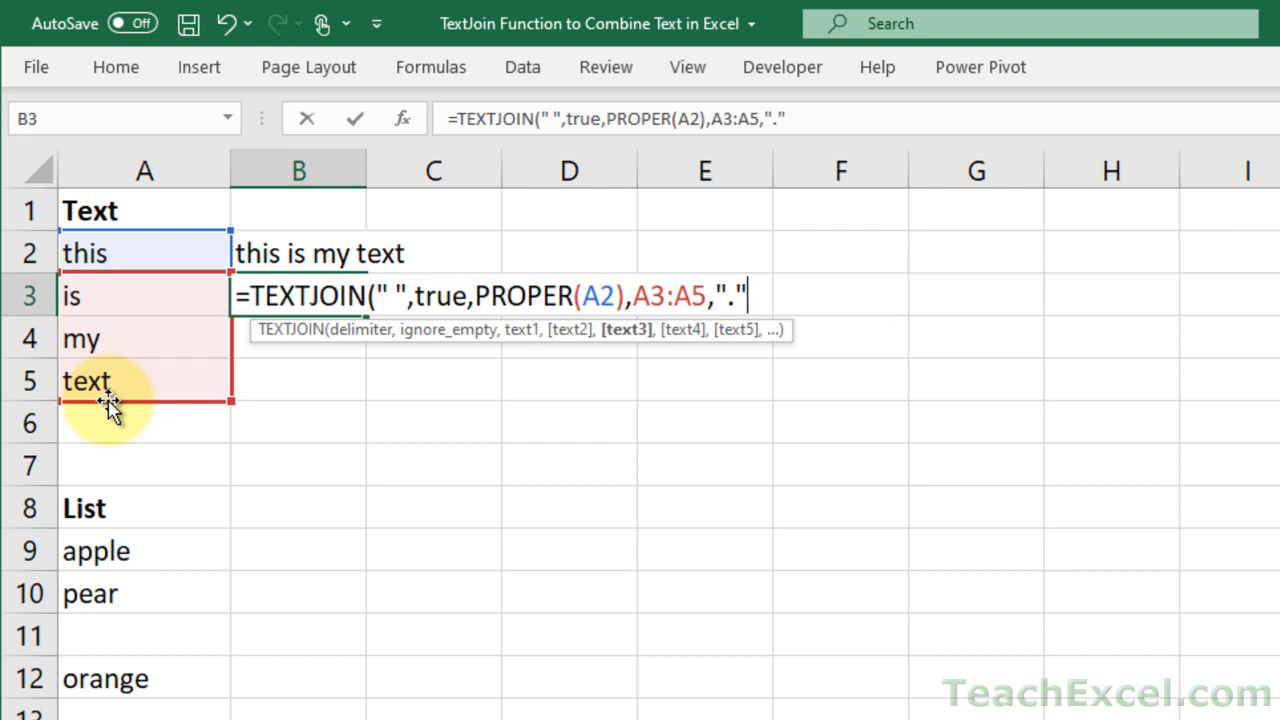
text())
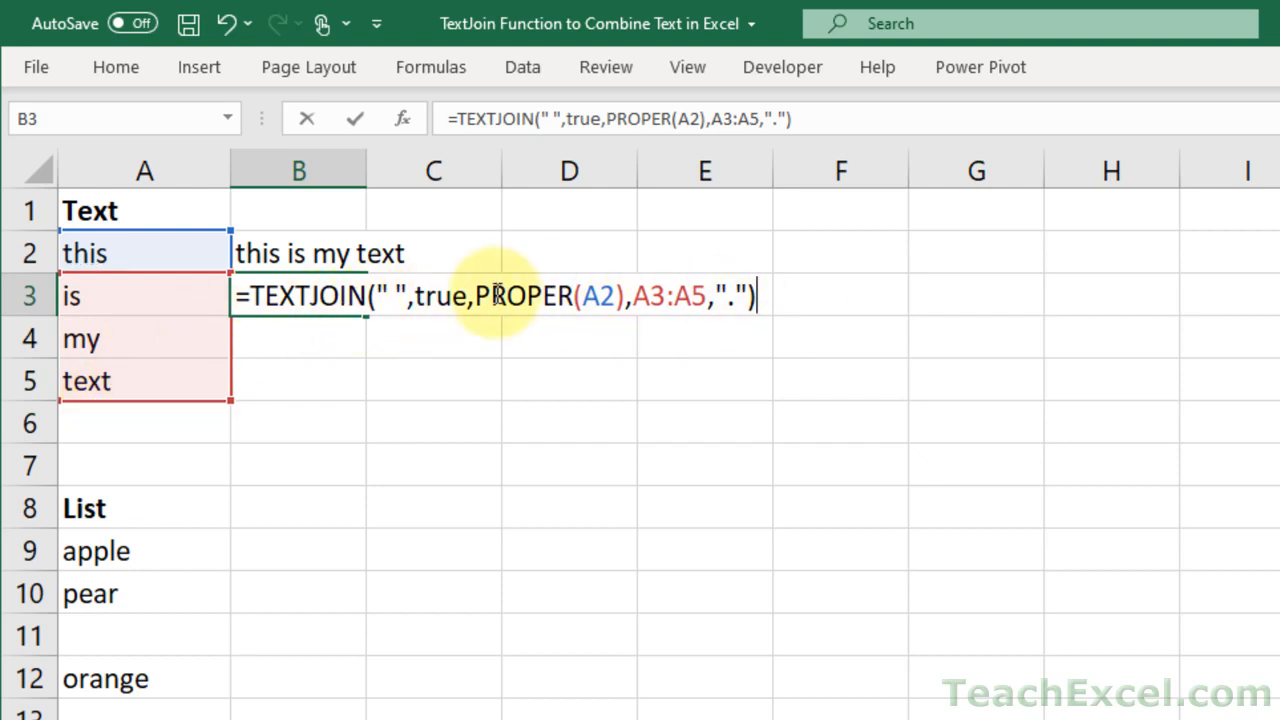
mouse_move(835, 310)
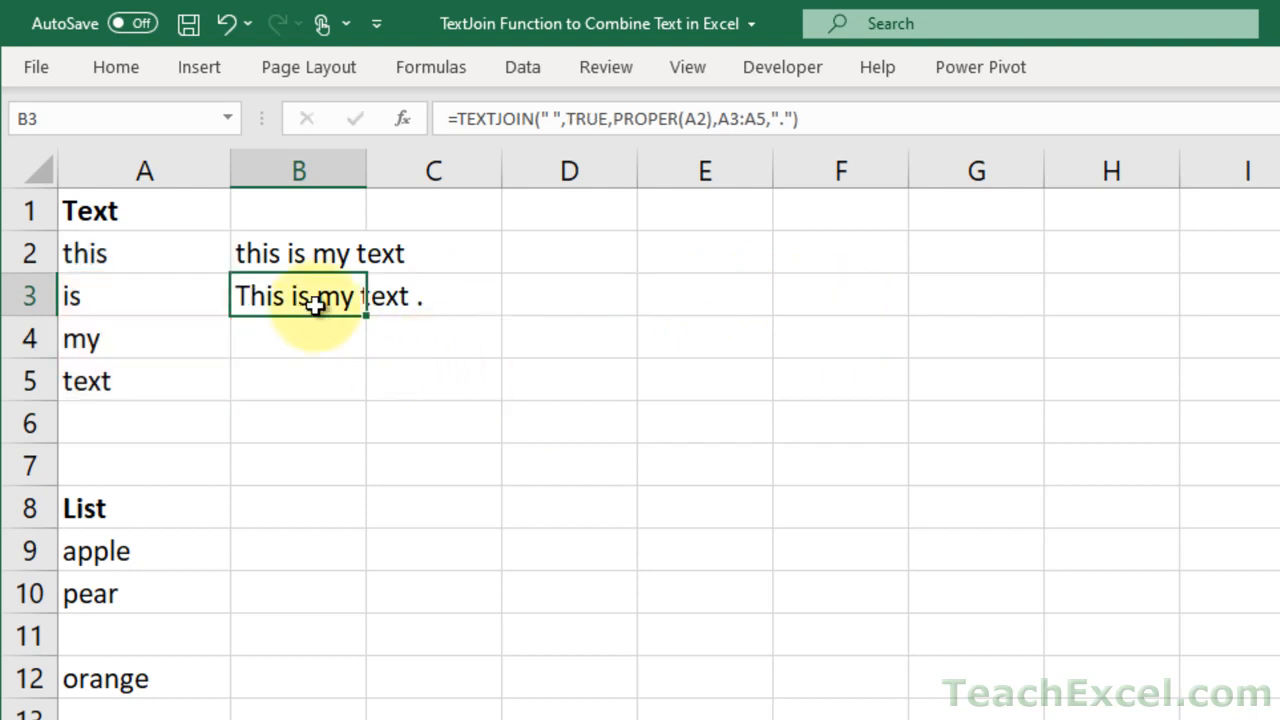
- Edit the B3 formula to append the period with &"." instead of as an argument
click(433, 508)
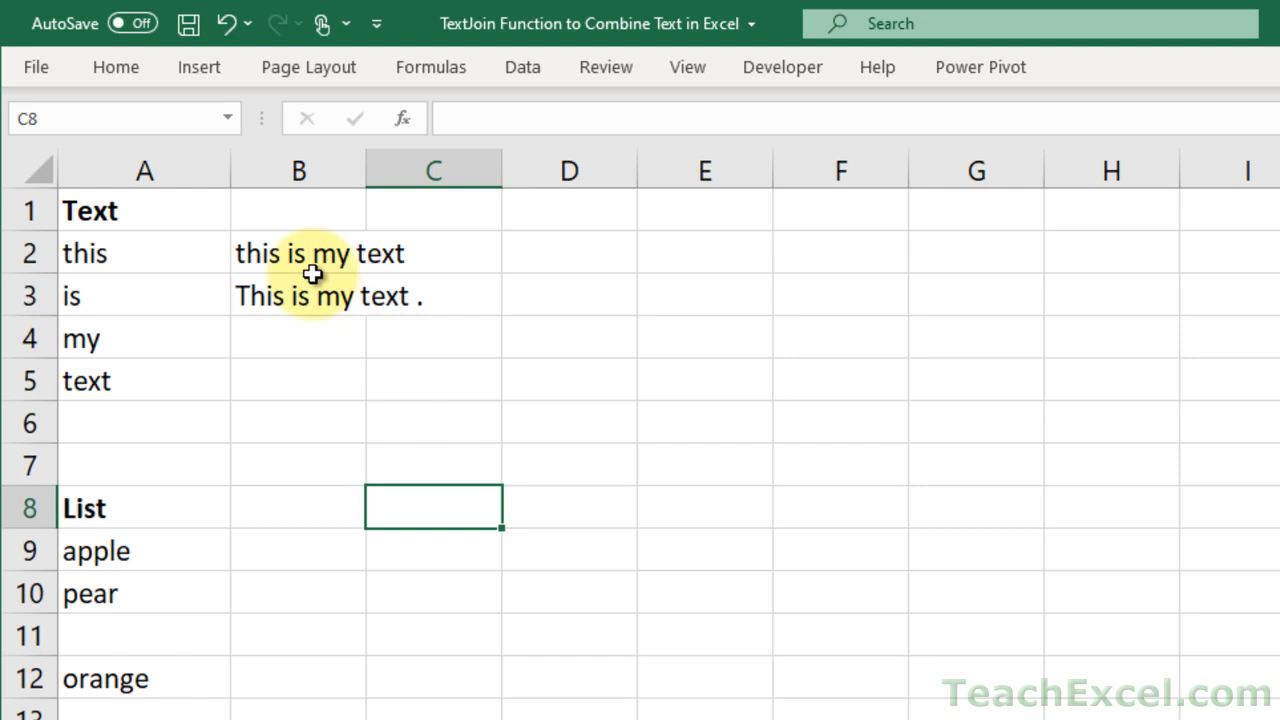
mouse_move(377, 310)
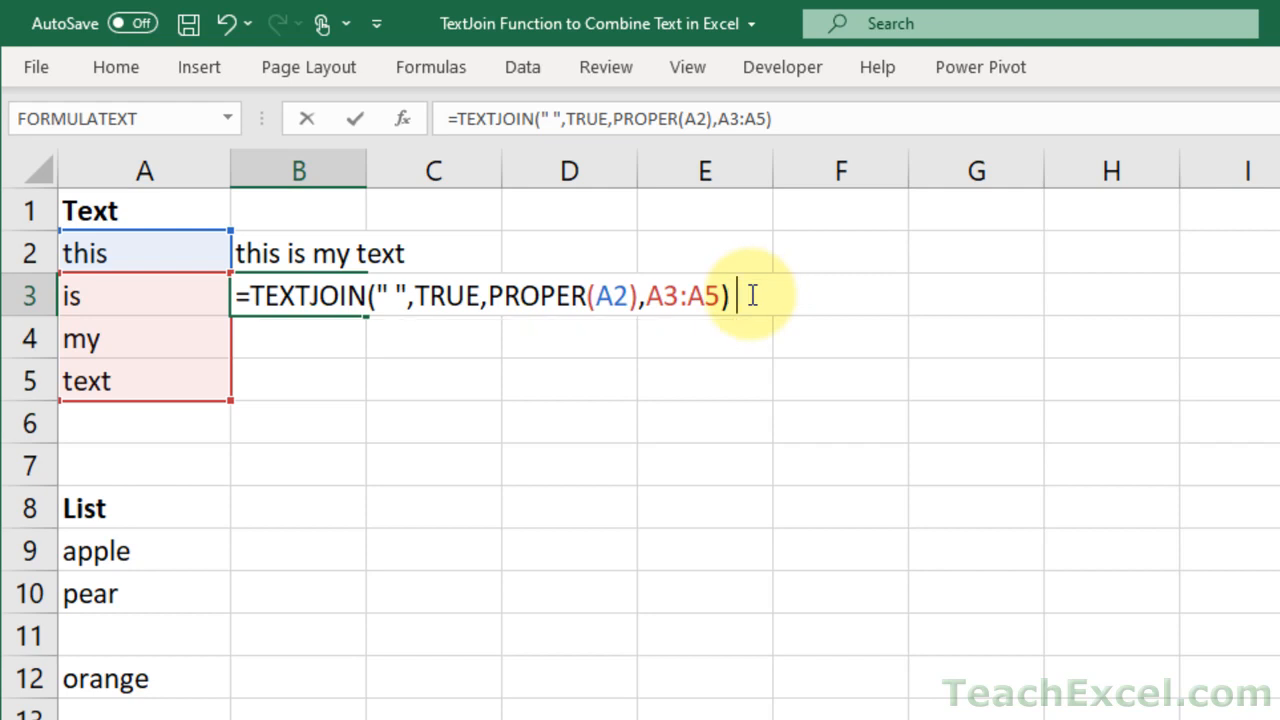
text(&)
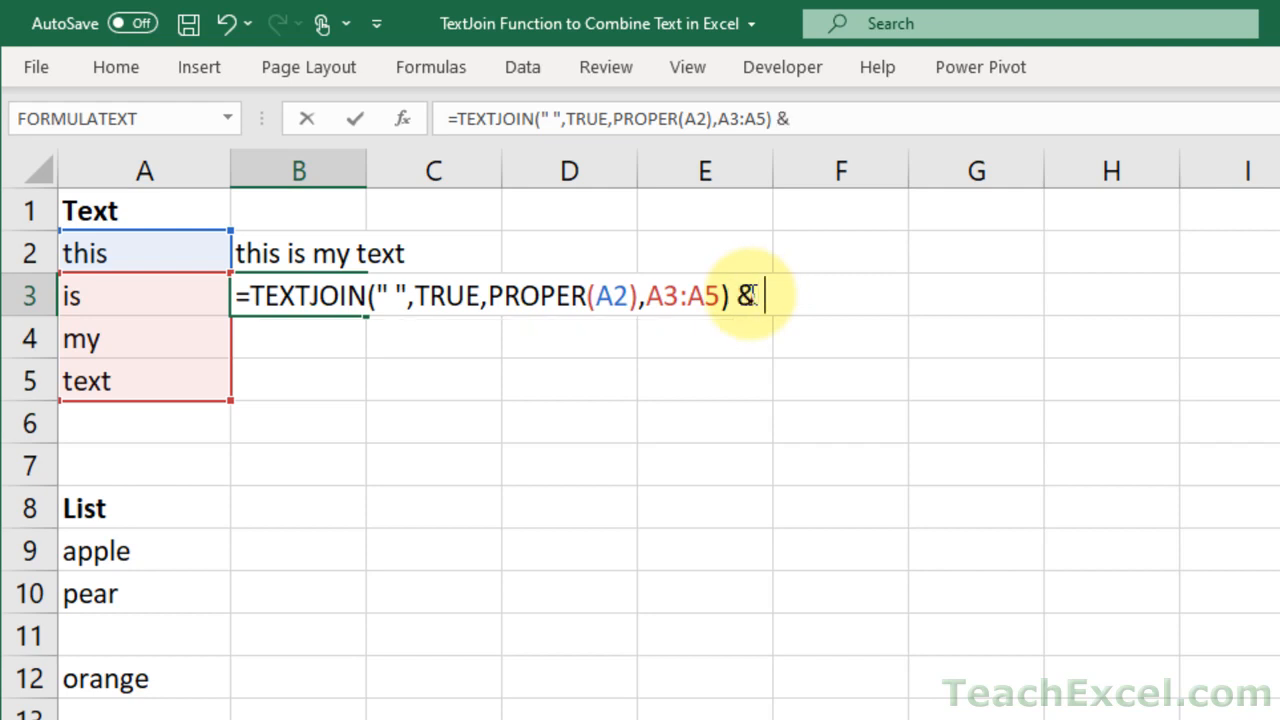
text(")
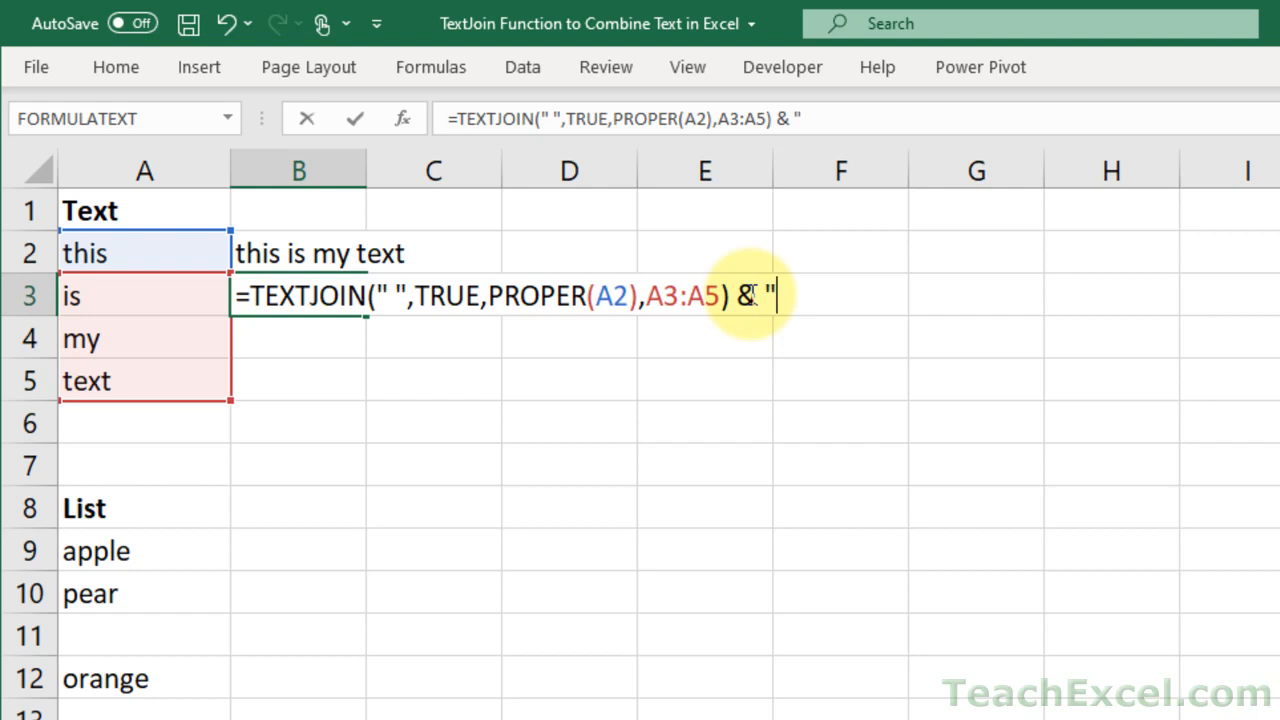
text(.)
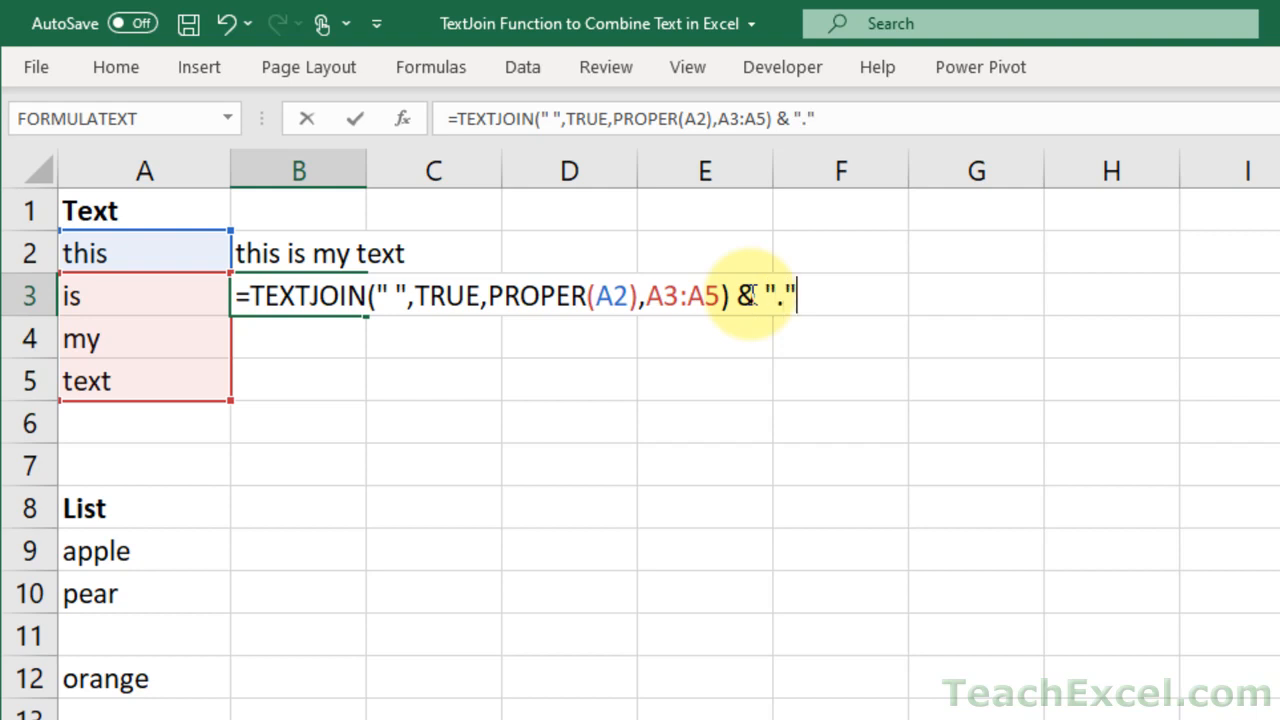
mouse_move(925, 712)
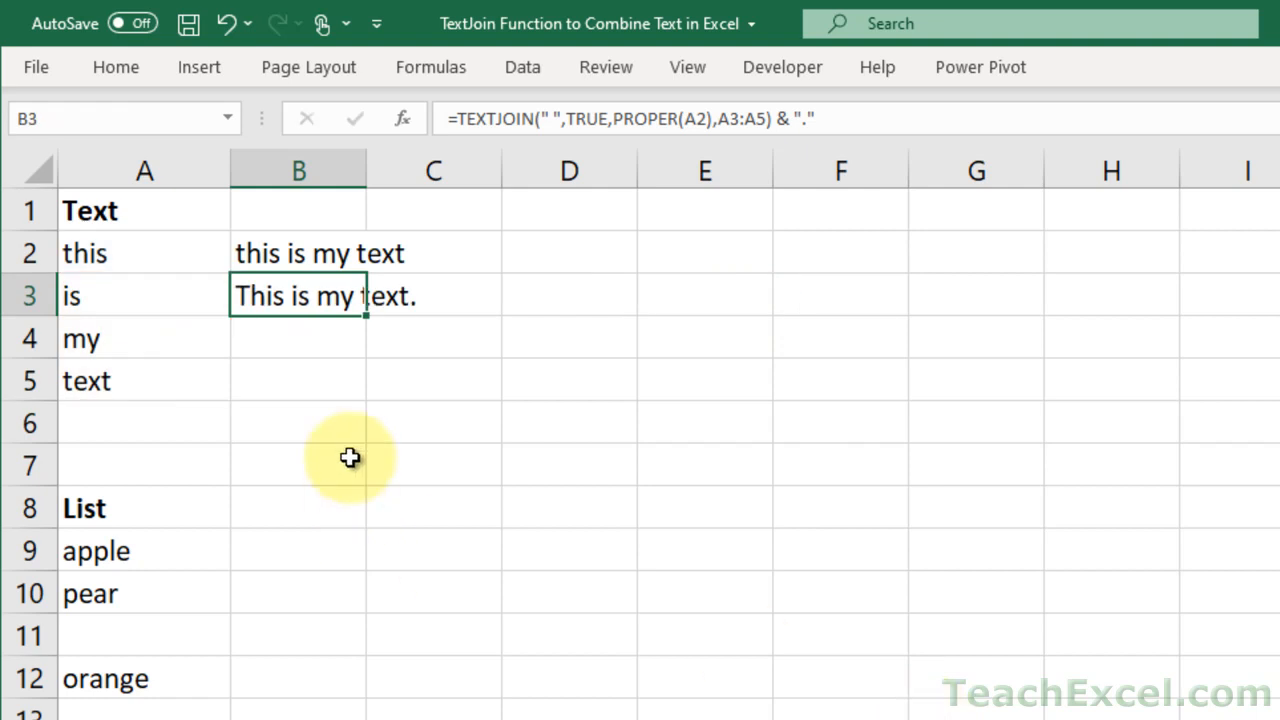
click(297, 463)
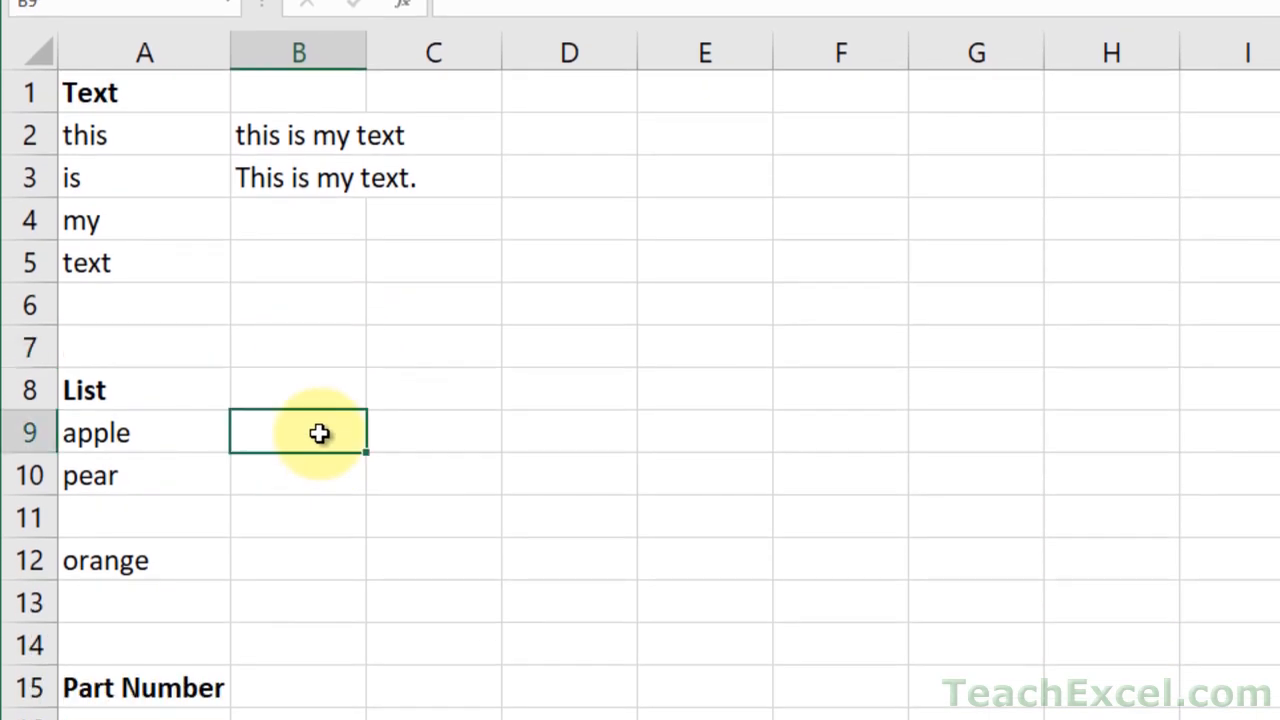
- Enter =TEXTJOIN(", ",TRUE,A9:A12) in B9 and start the FALSE version in B10
text(=textj)
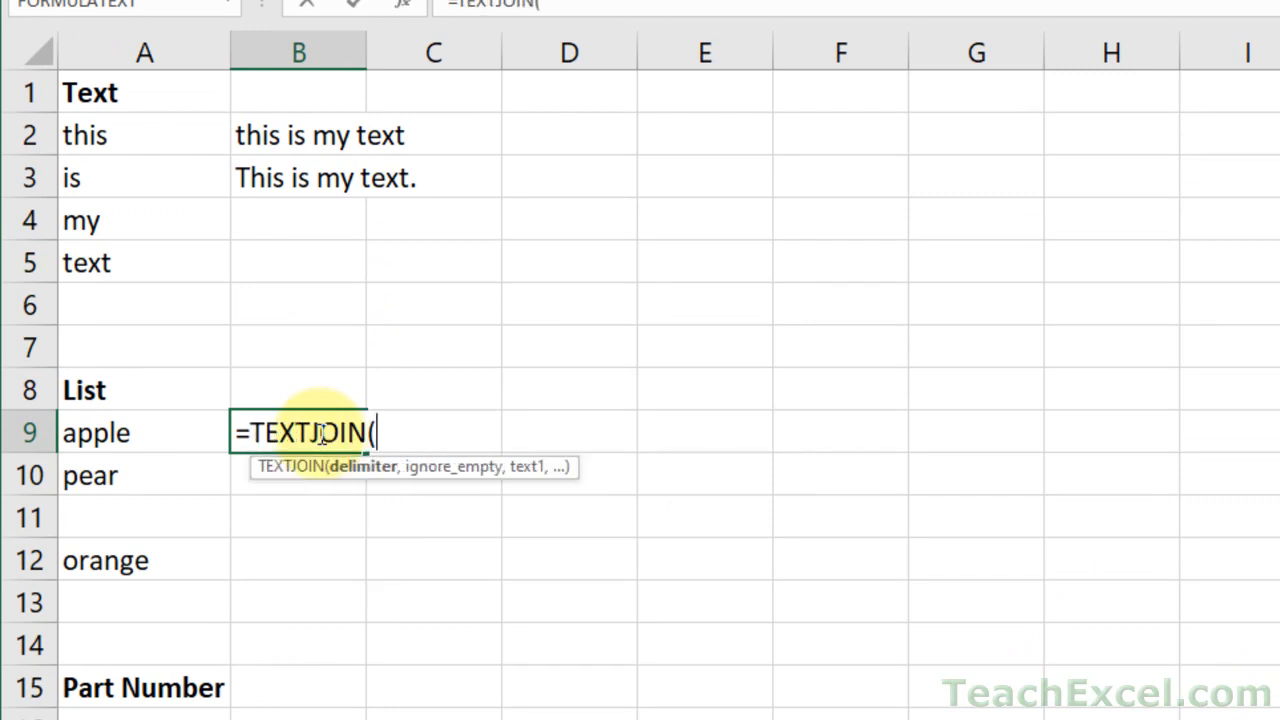
text(")
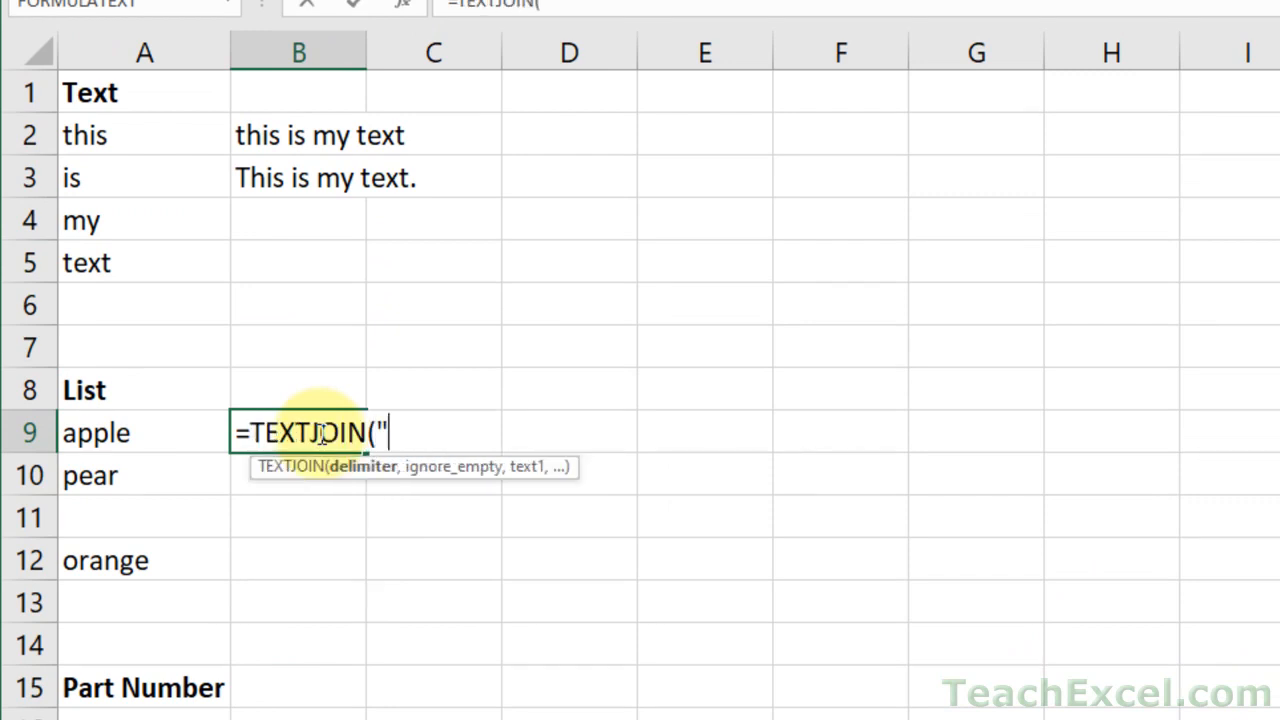
text(,)
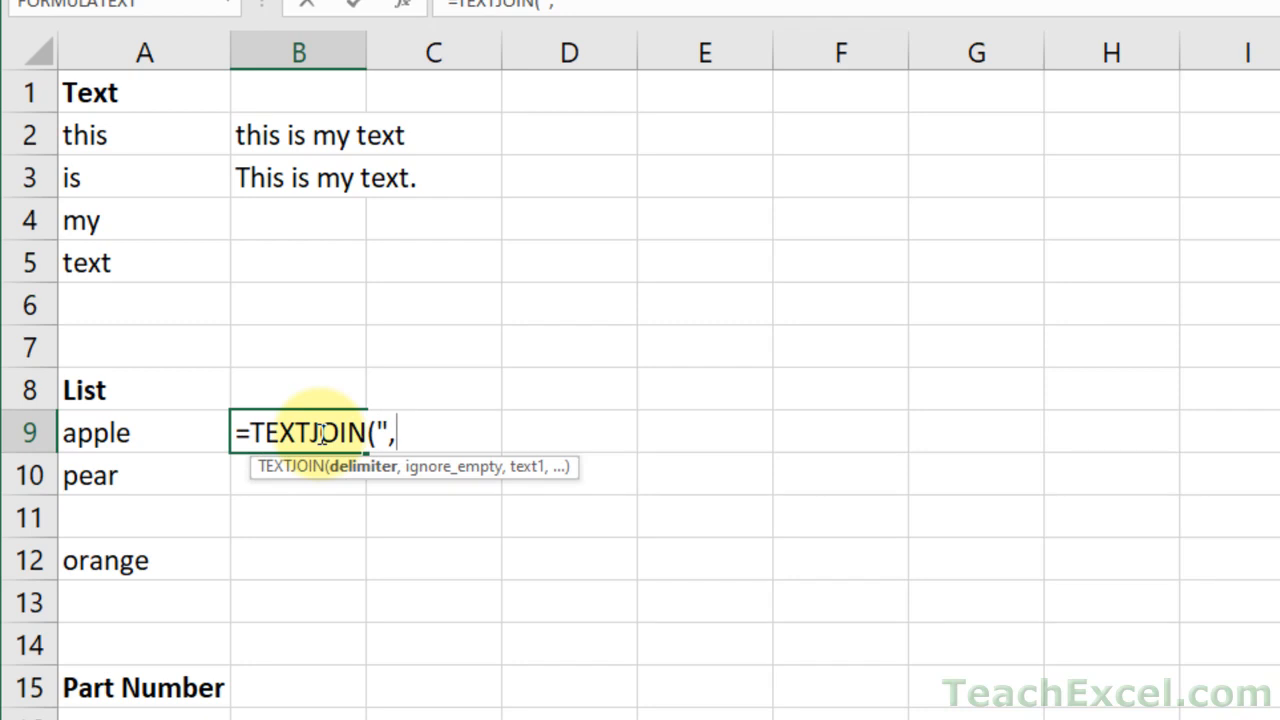
text(",true,A9:A12)
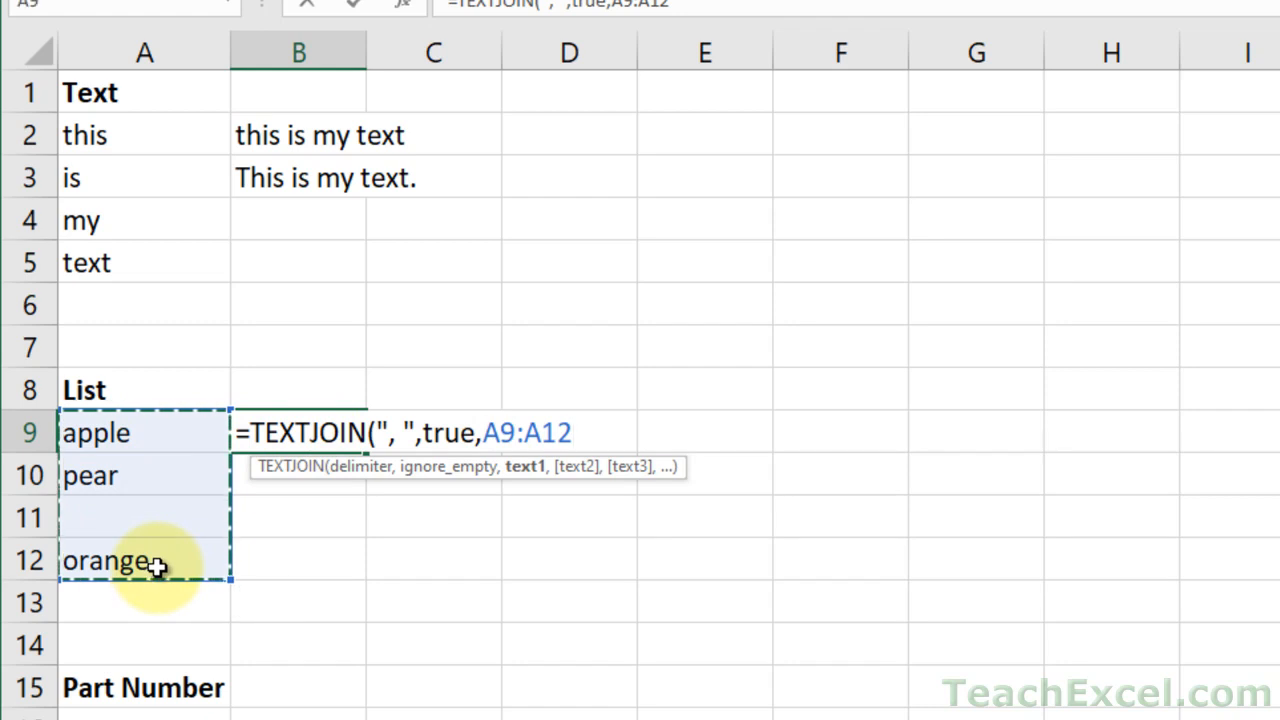
key(Return)
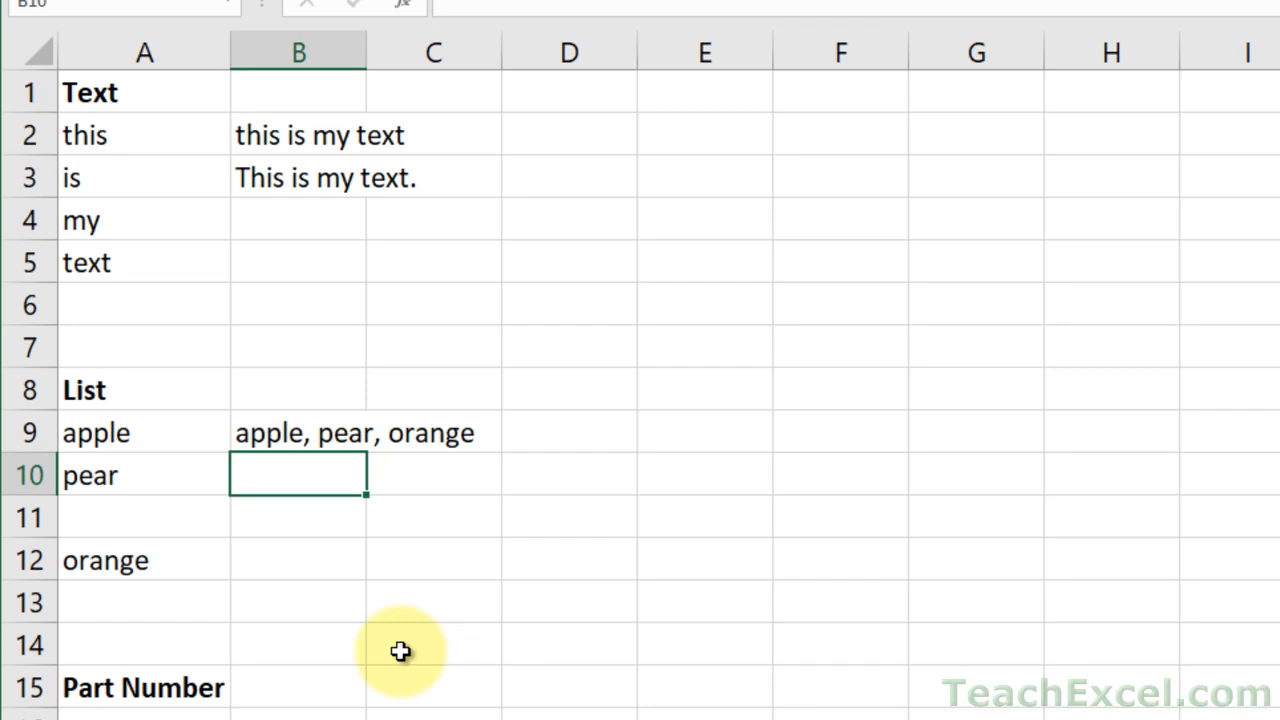
text(=text)
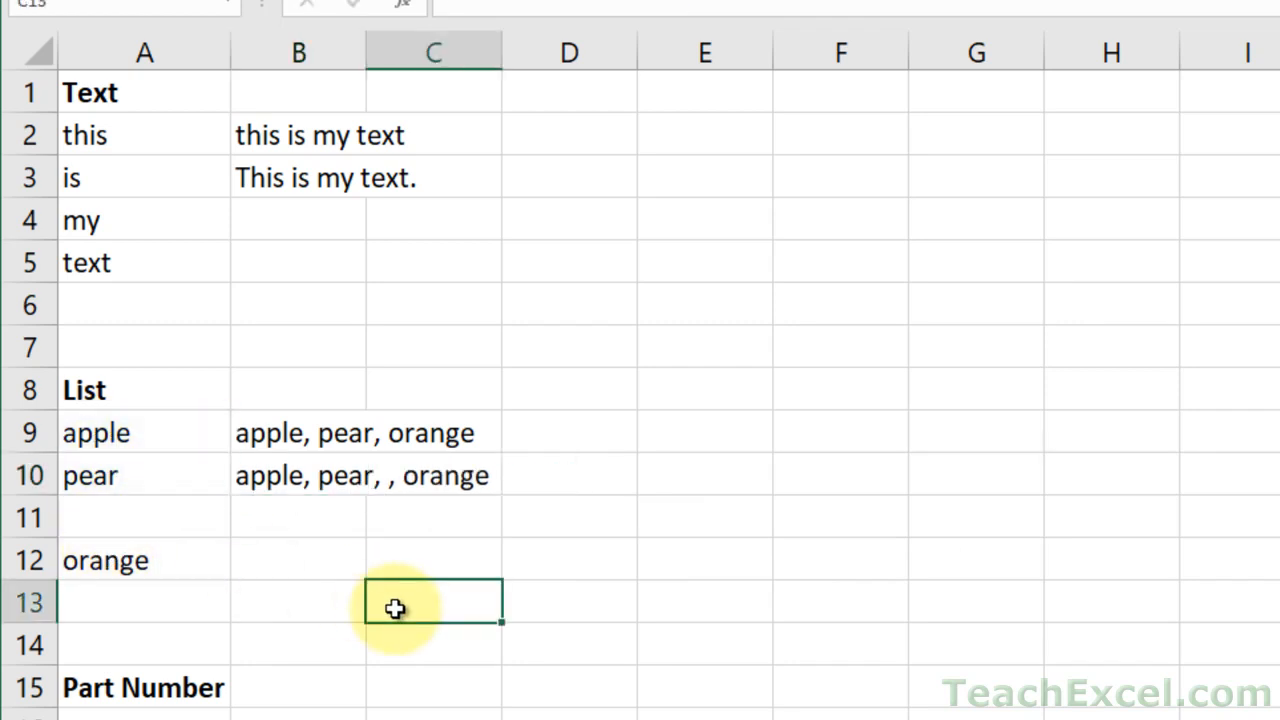
mouse_move(447, 420)
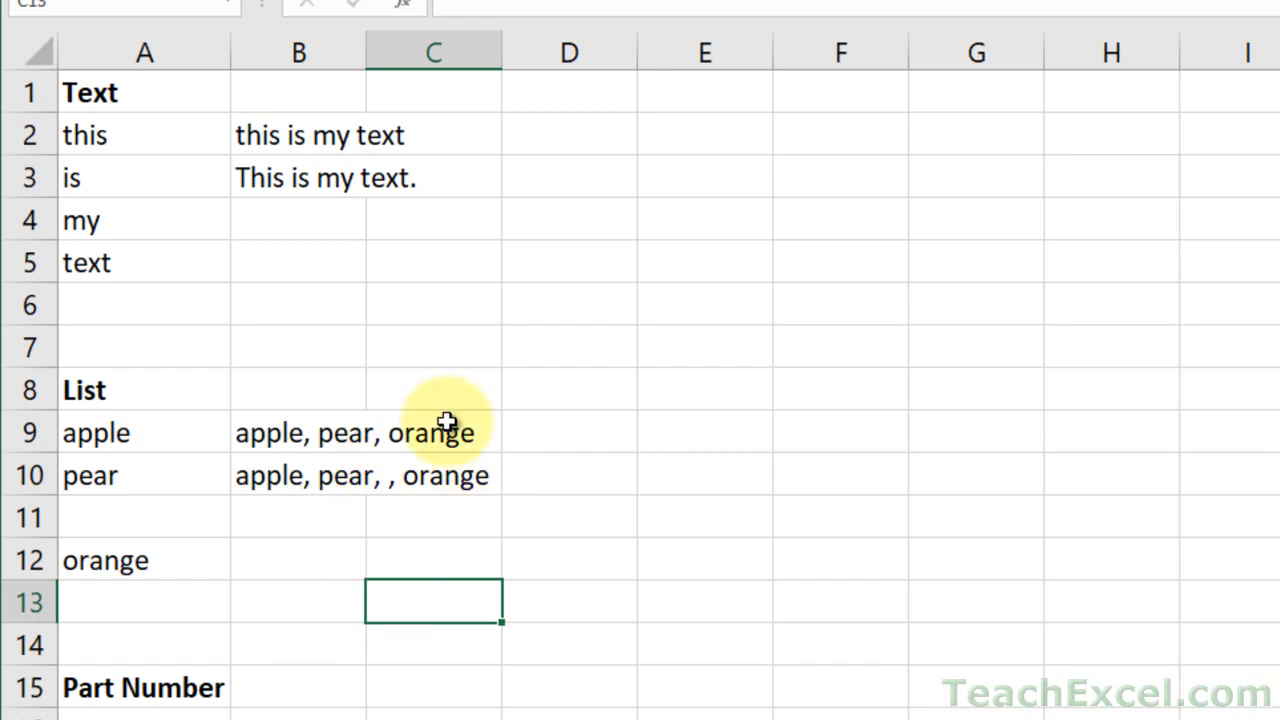
mouse_move(585, 462)
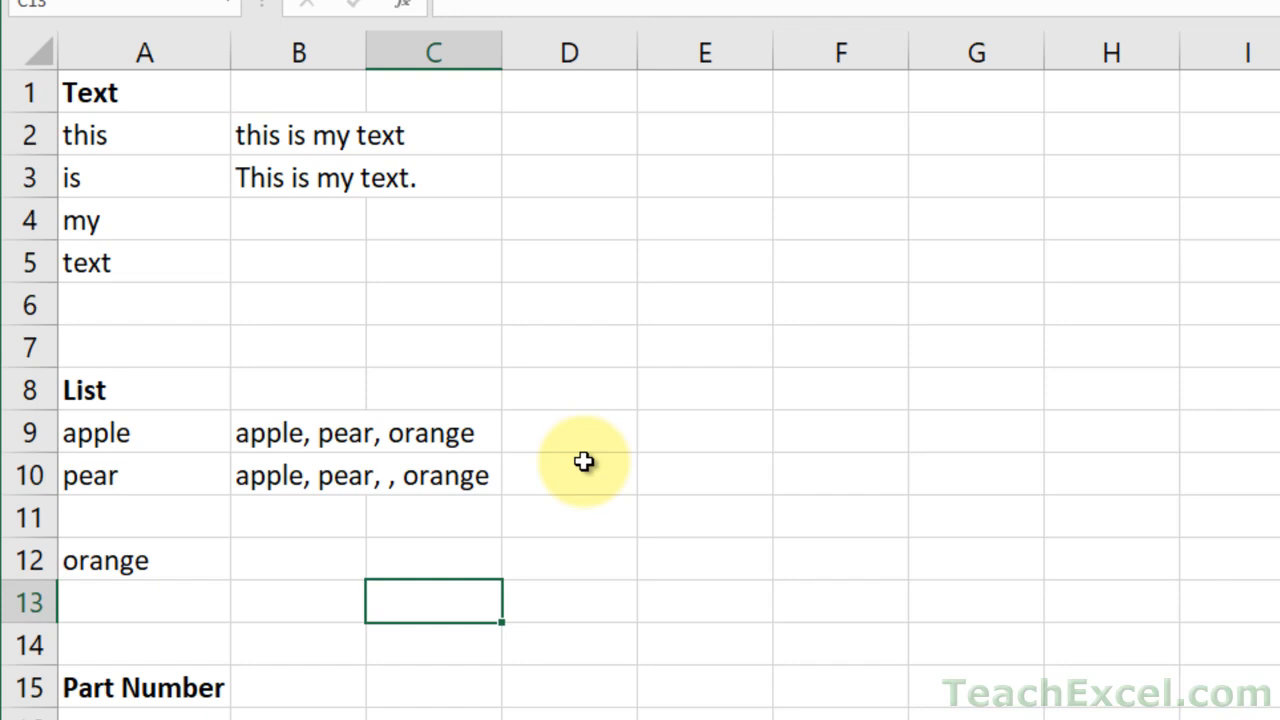
- Enter =TEXTJOIN("-",TRUE,A16:A18) in B16 to join the part-number pieces as asc-1-B
scroll(down, 3)
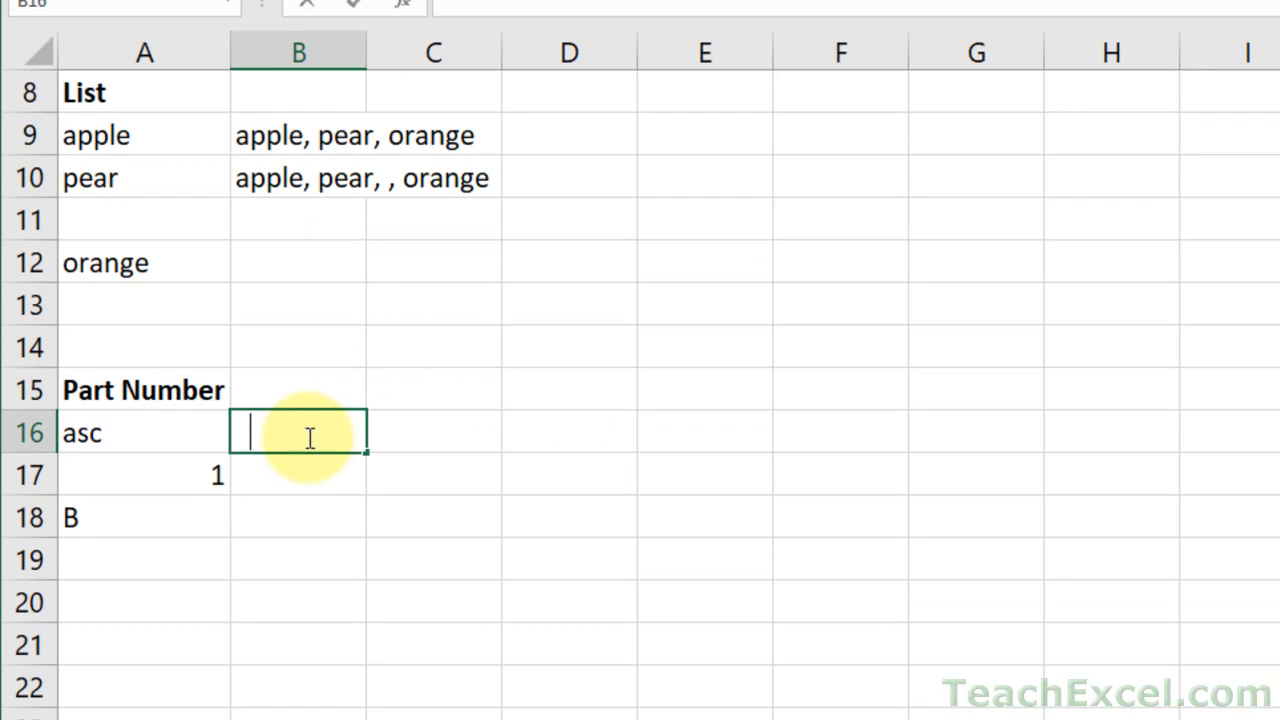
text(=textjo)
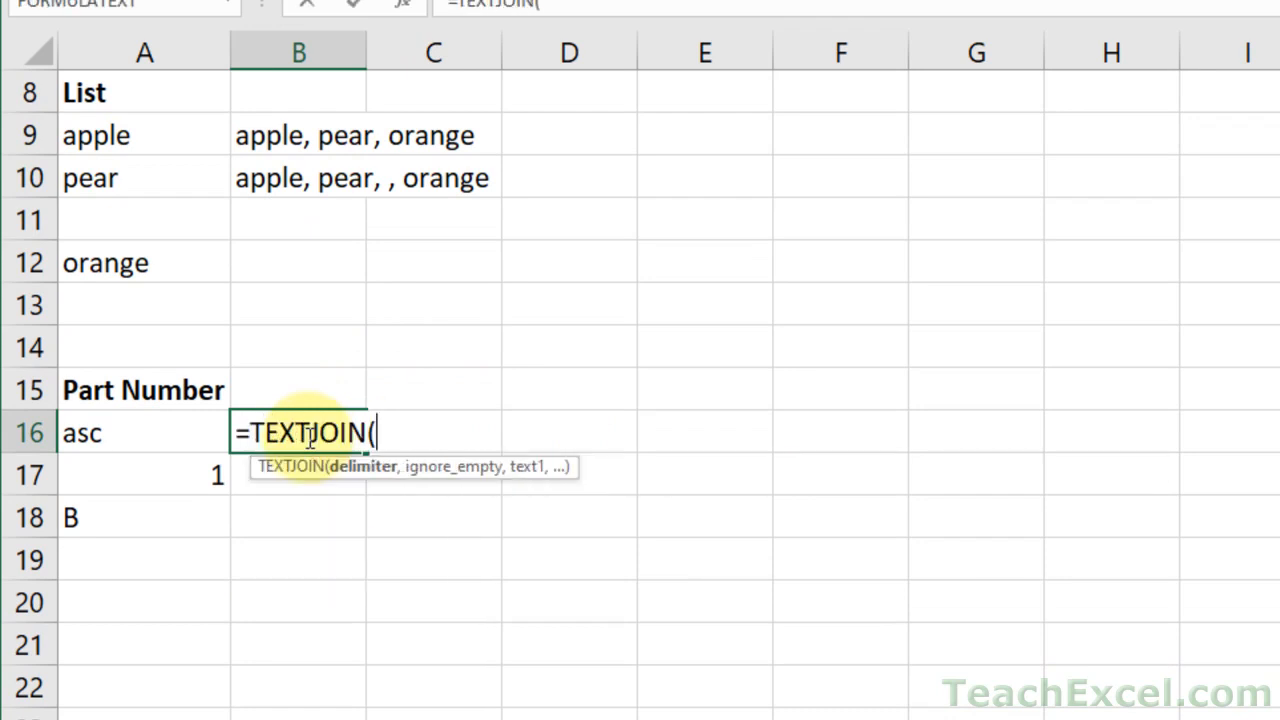
text("-",)
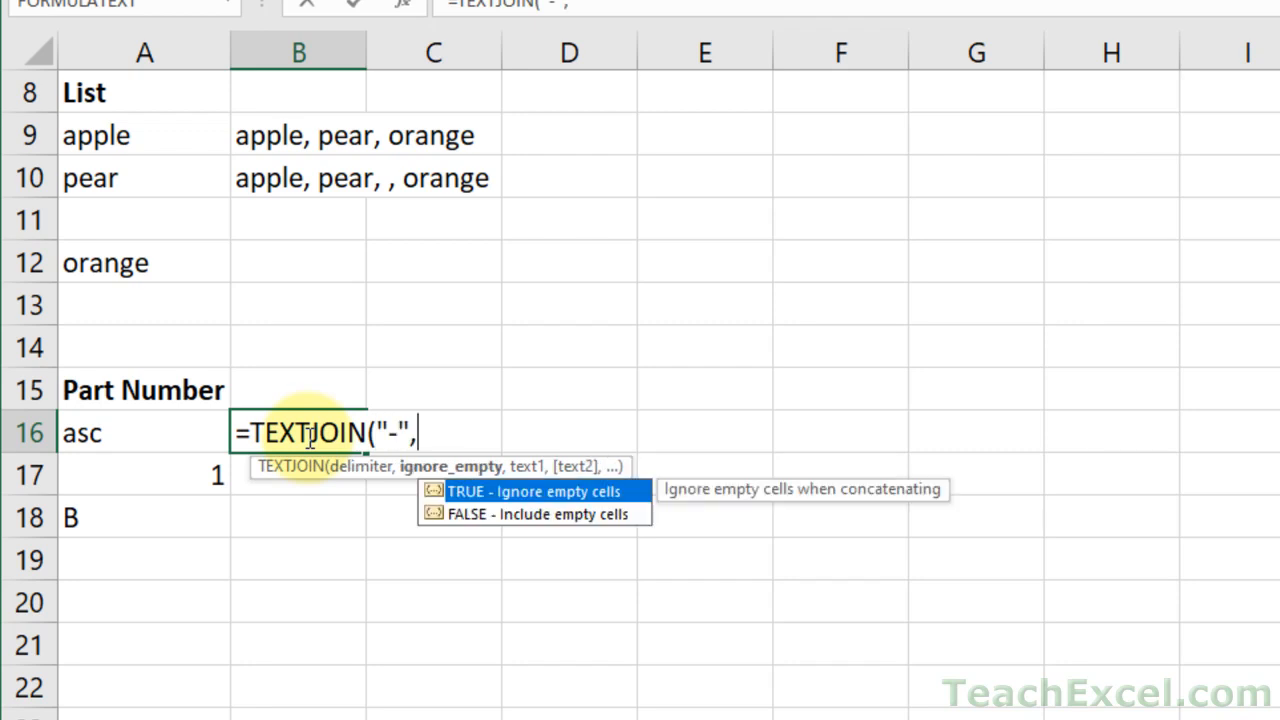
text(true,A16)
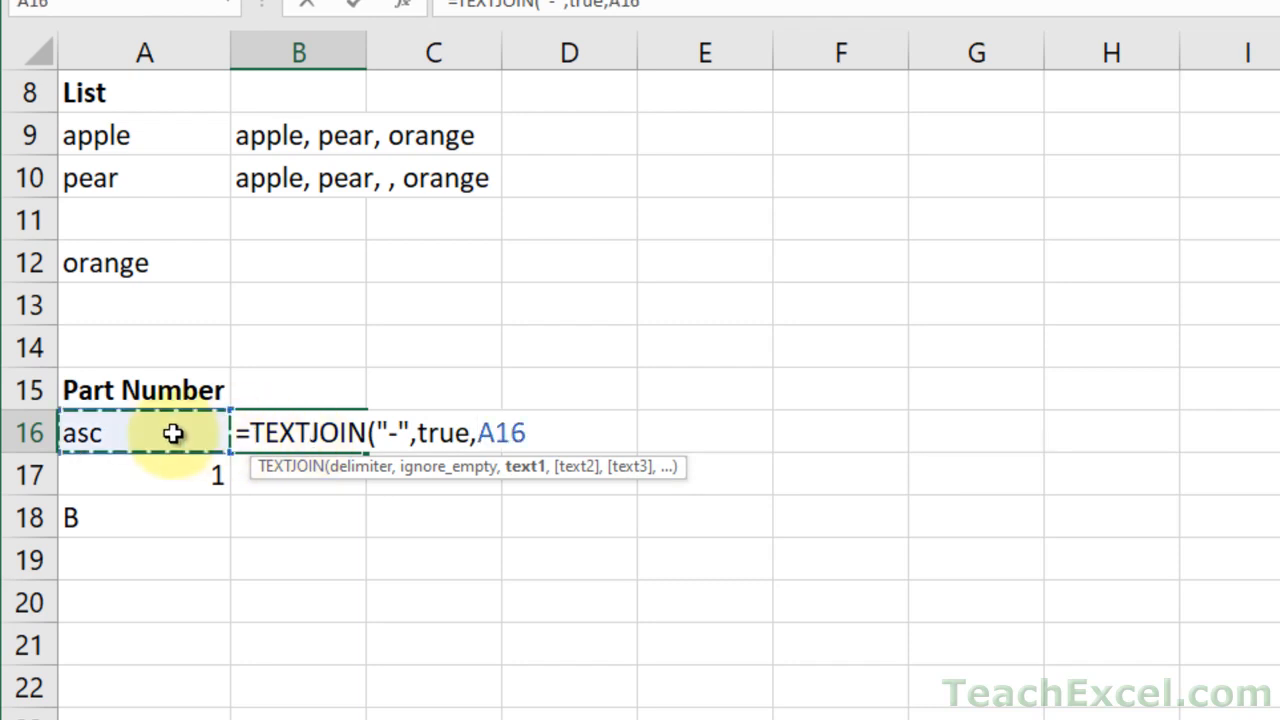
drag(173, 433, 168, 518)
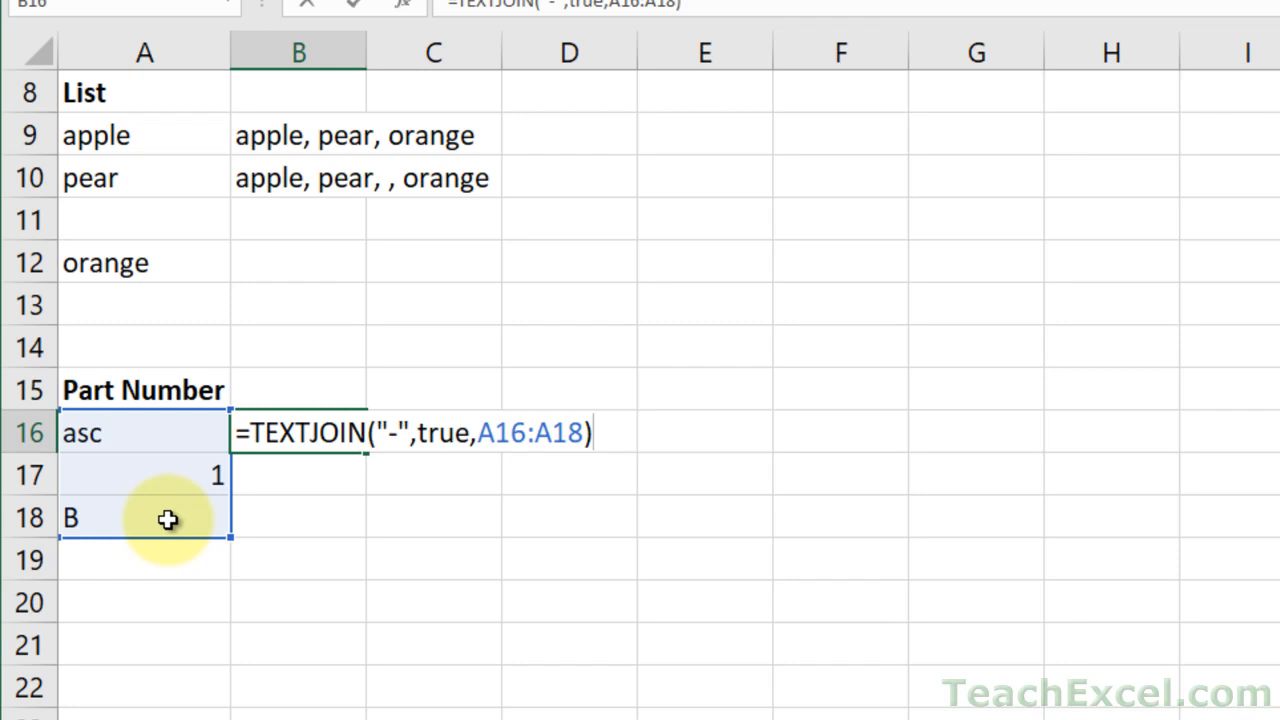
key(Return)
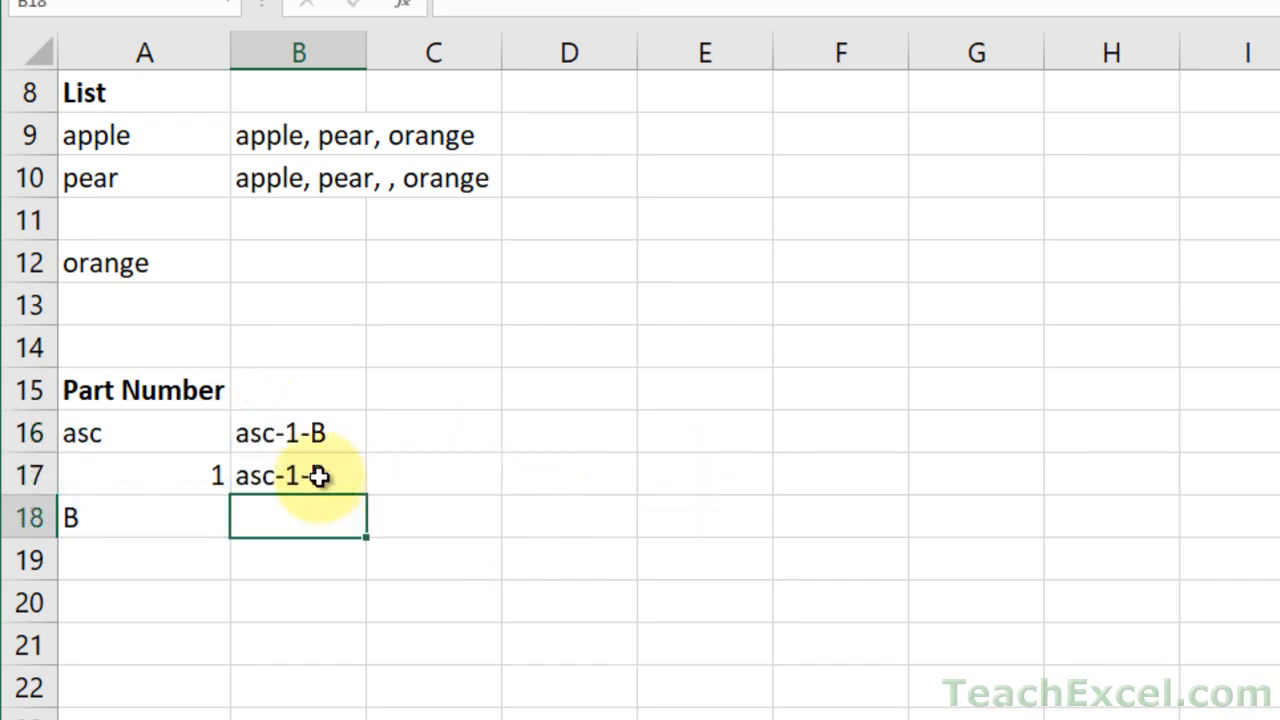
- Paste B17's result back as the plain value asc-1-B and copy it
click(298, 475)
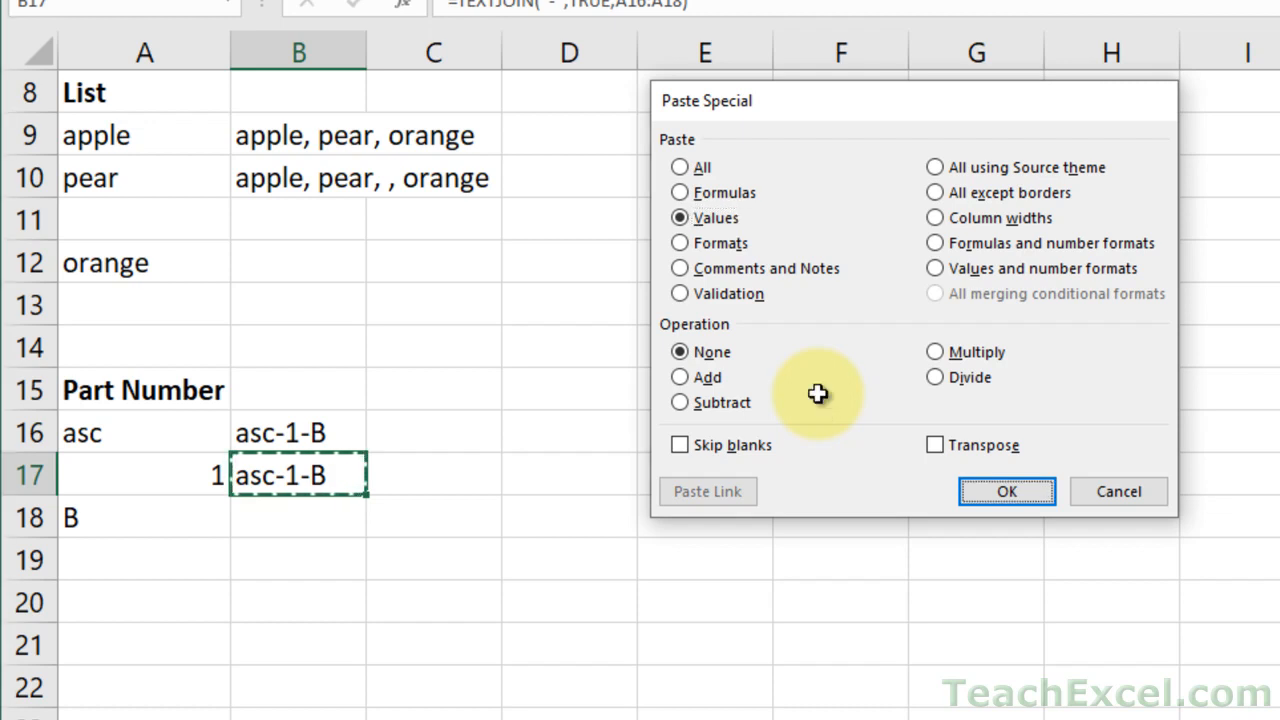
click(1006, 491)
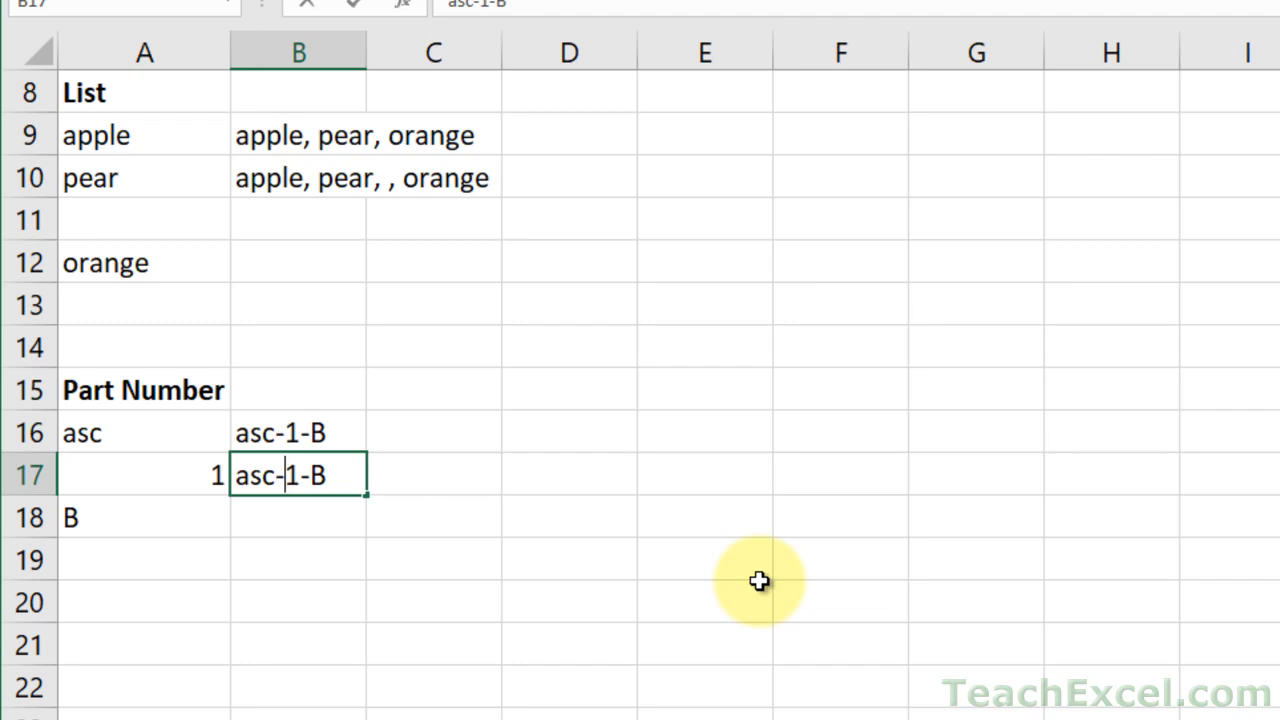
mouse_move(440, 515)
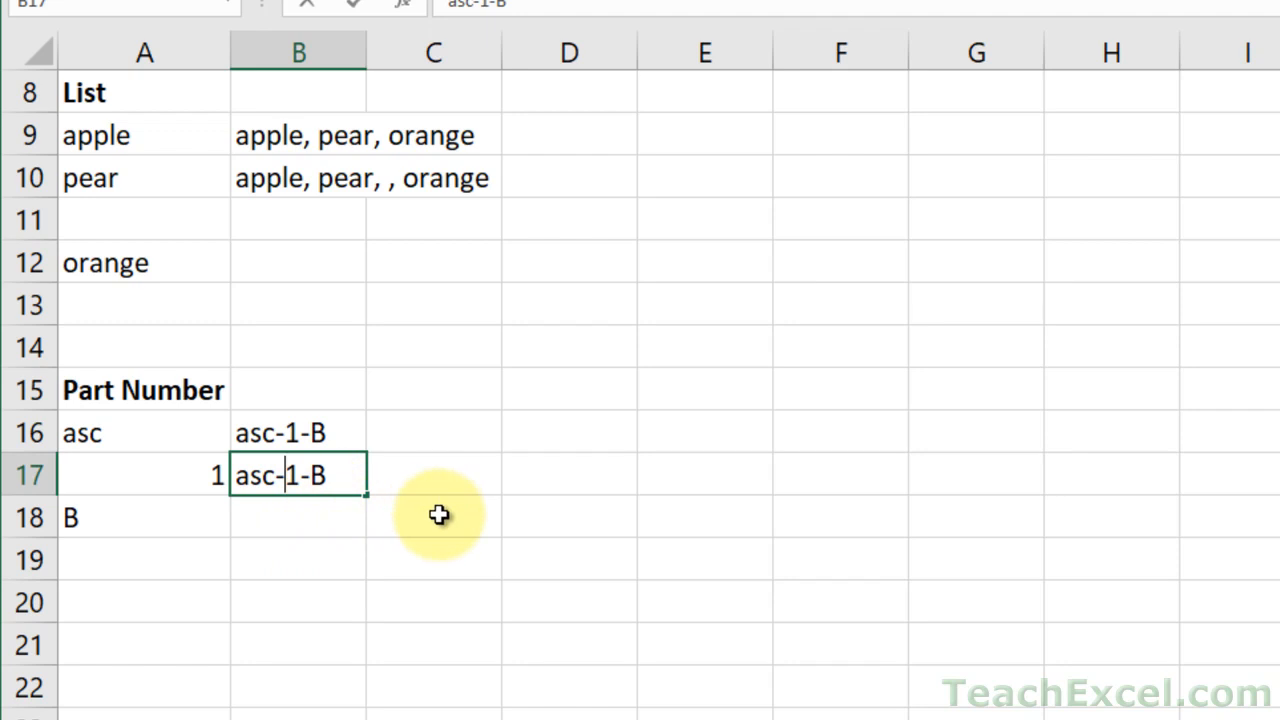
mouse_move(350, 535)
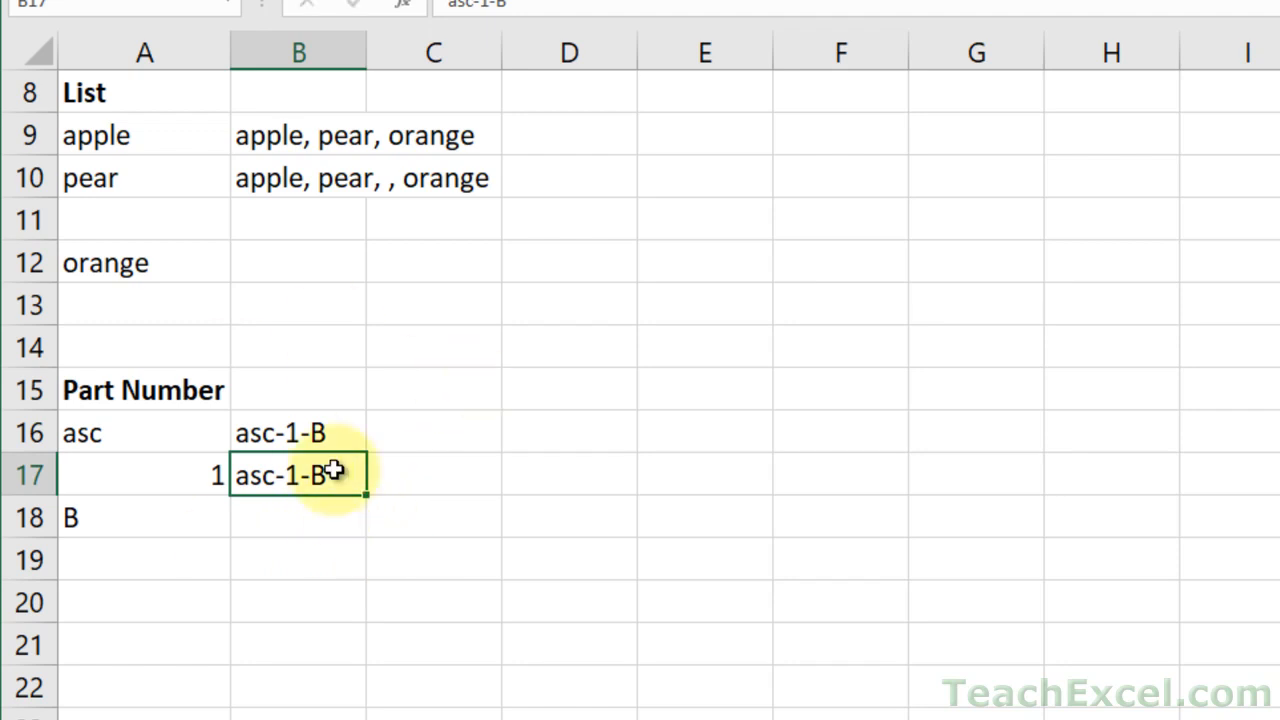
key(ctrl+c)
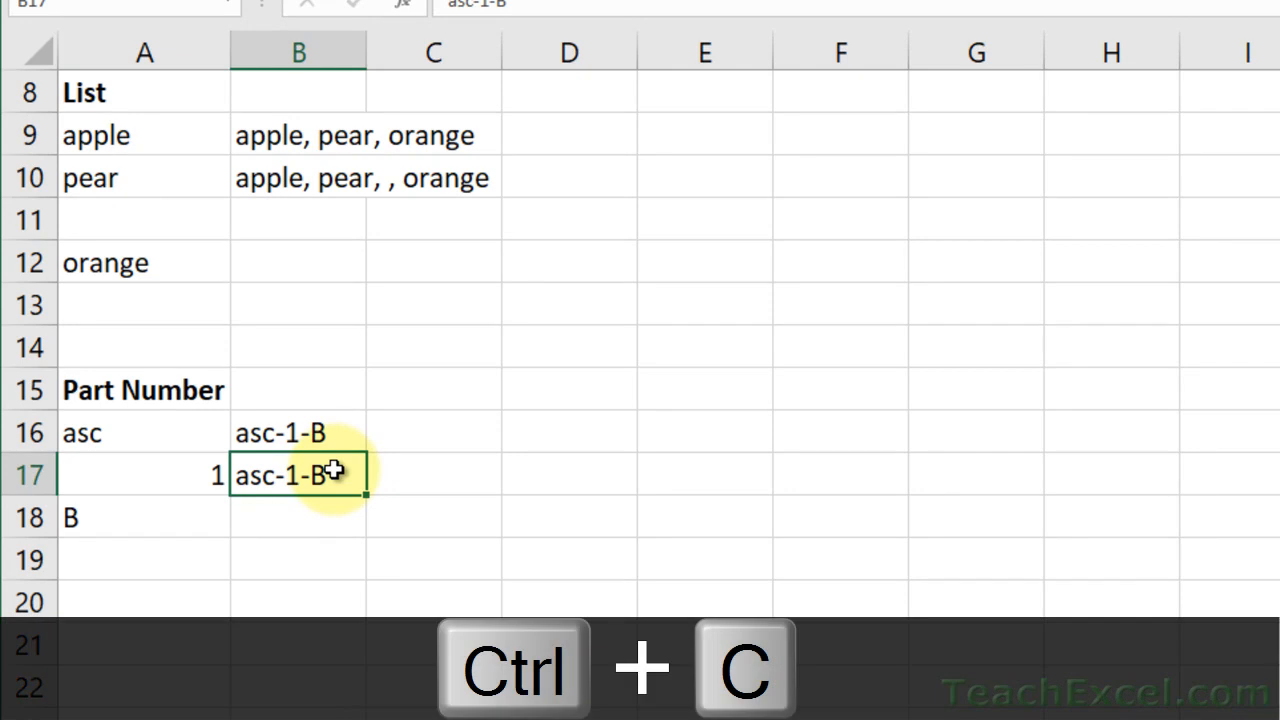